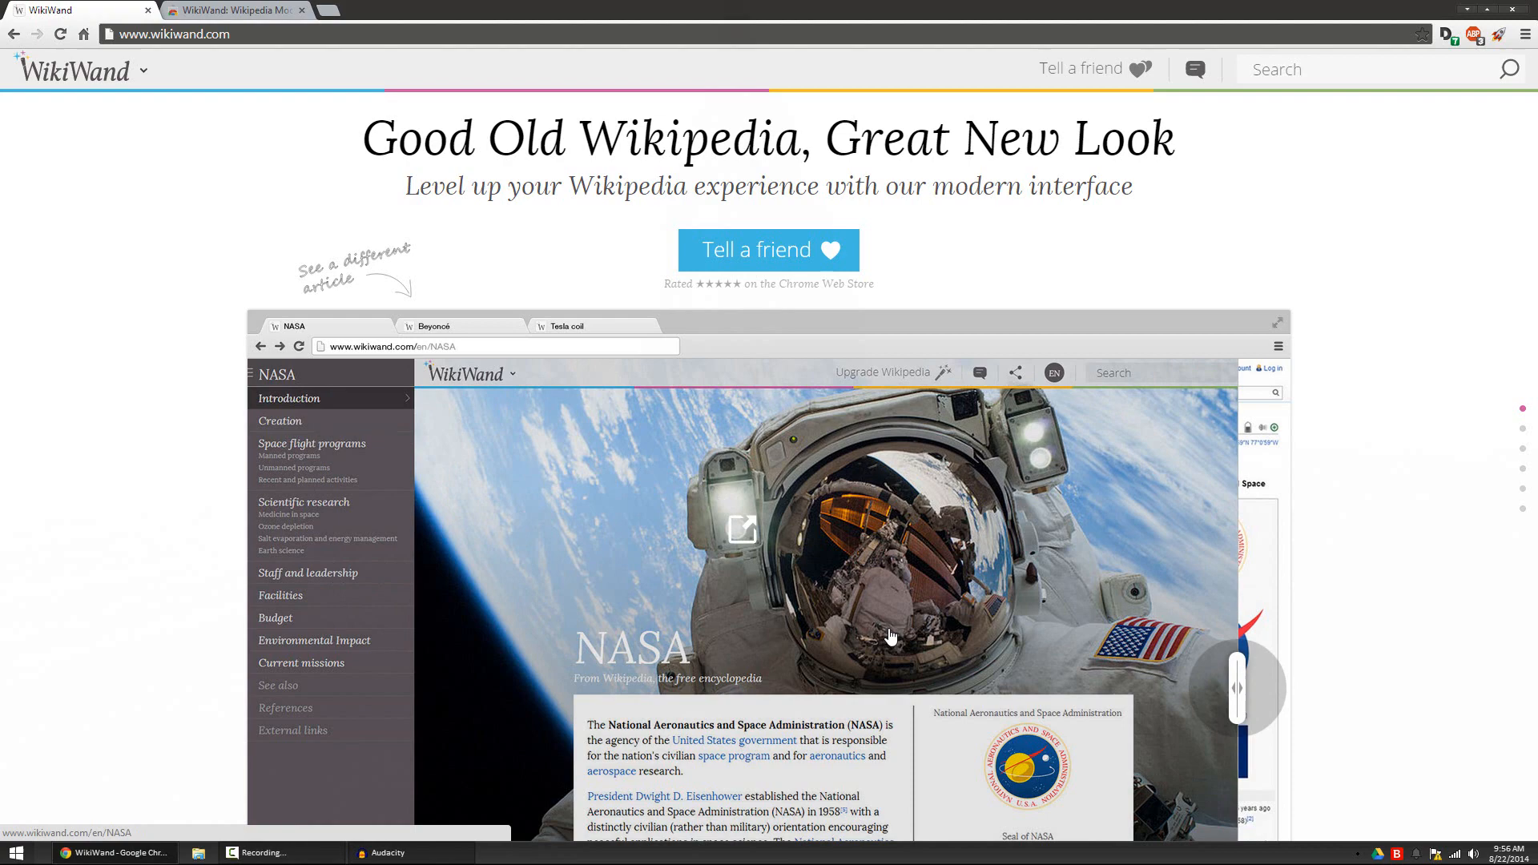
mouse_move(844, 468)
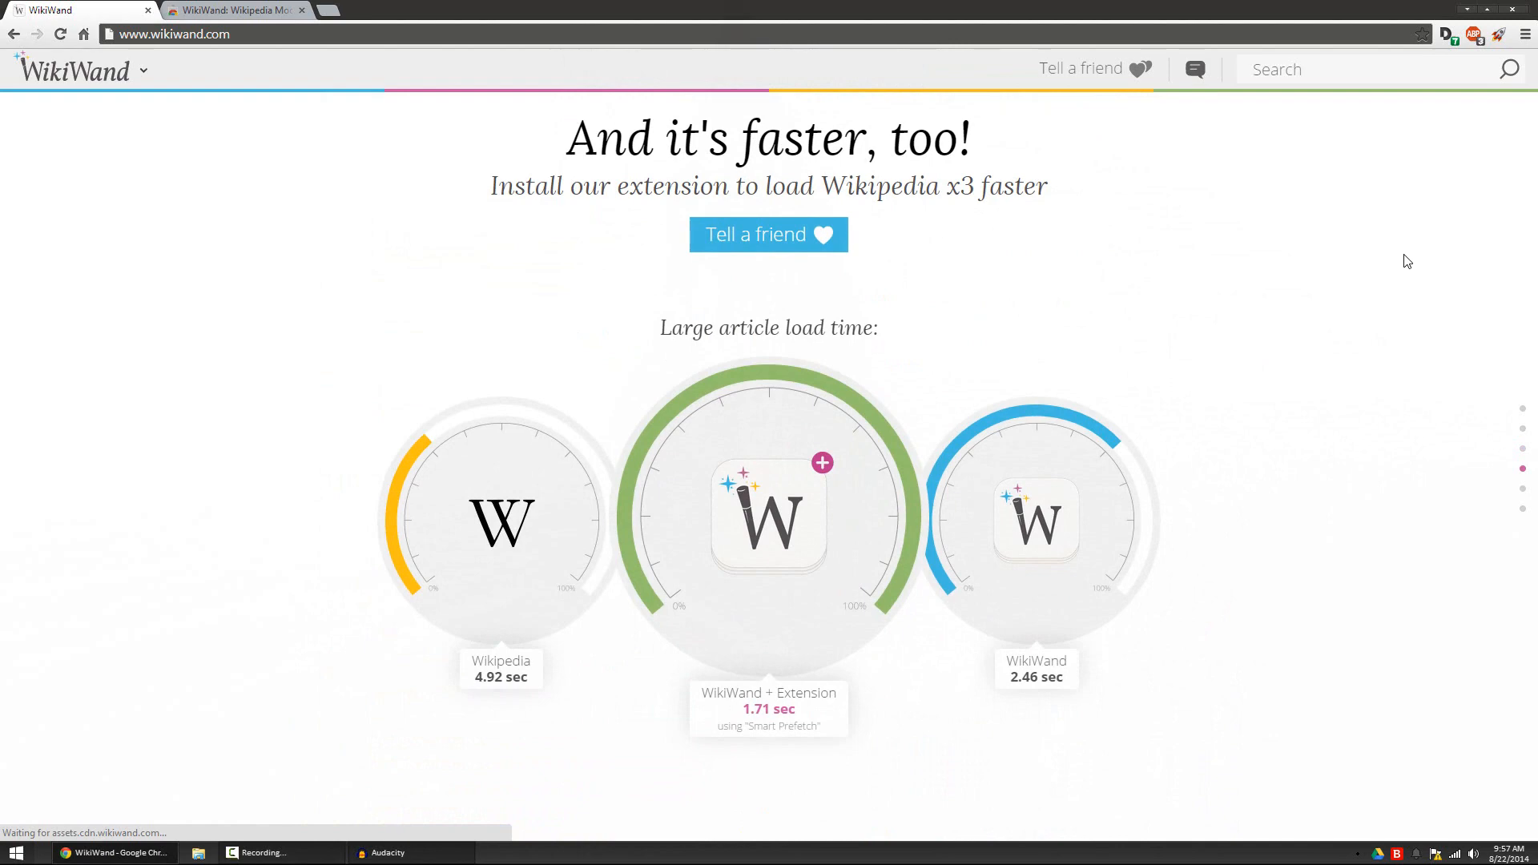
Search for 'volcano', open the Volcano article from the suggestions, and scroll through it
scroll(down, 3)
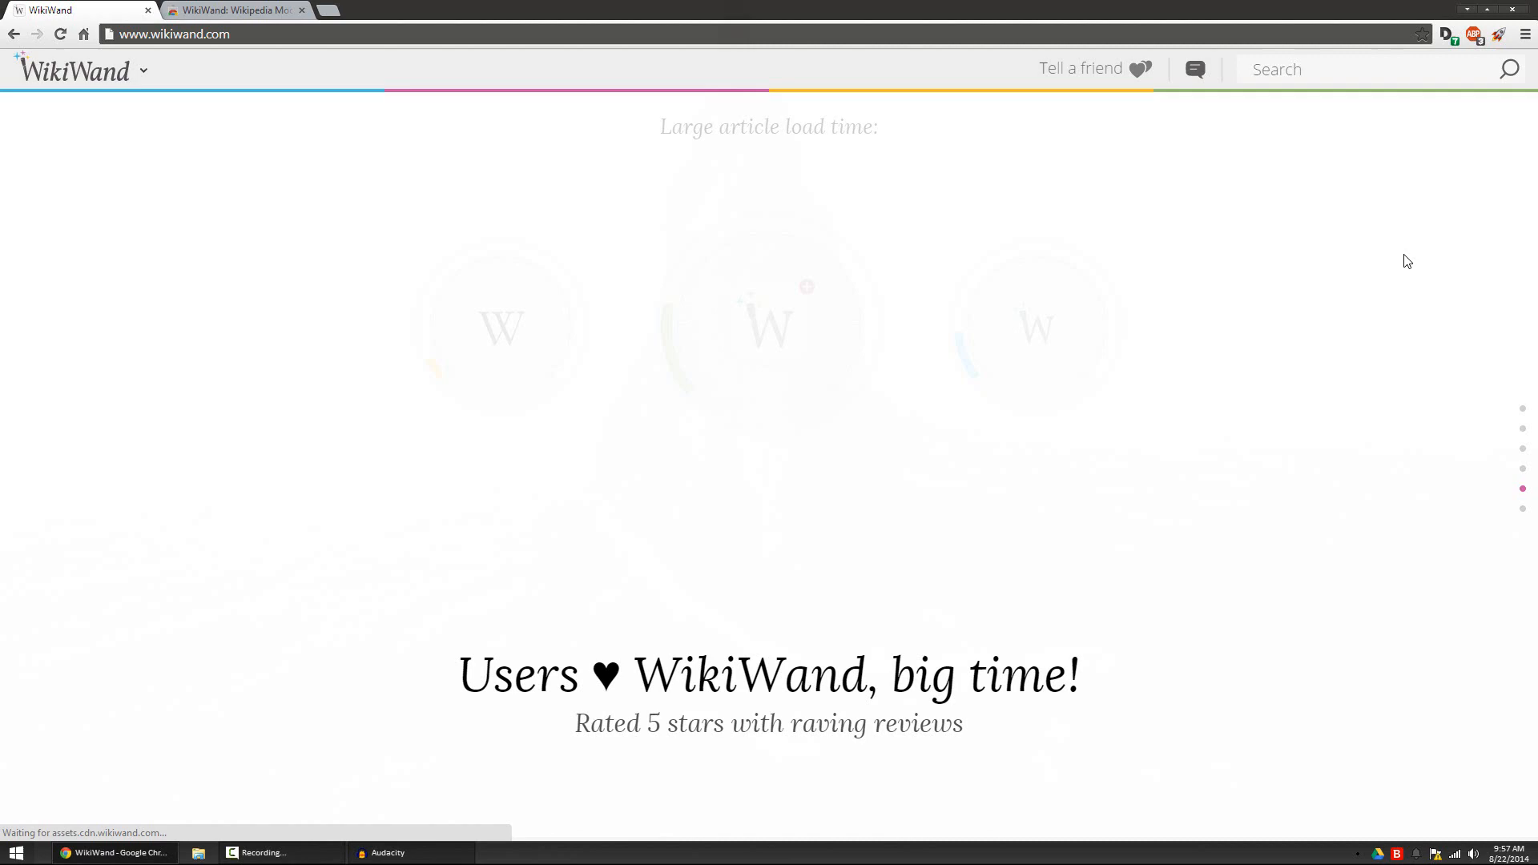
scroll(up, 3)
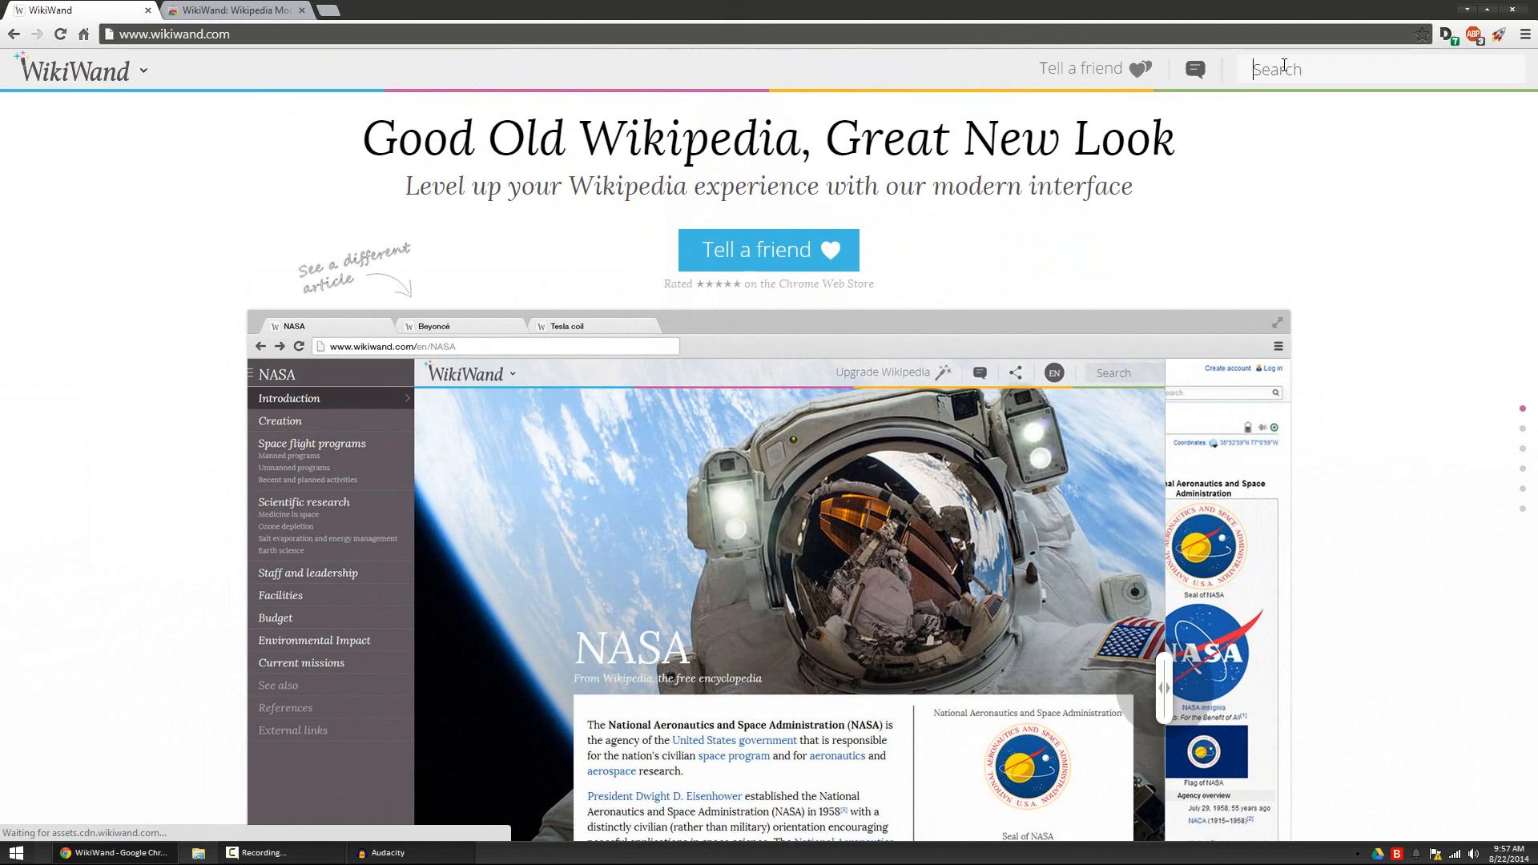
text(√)
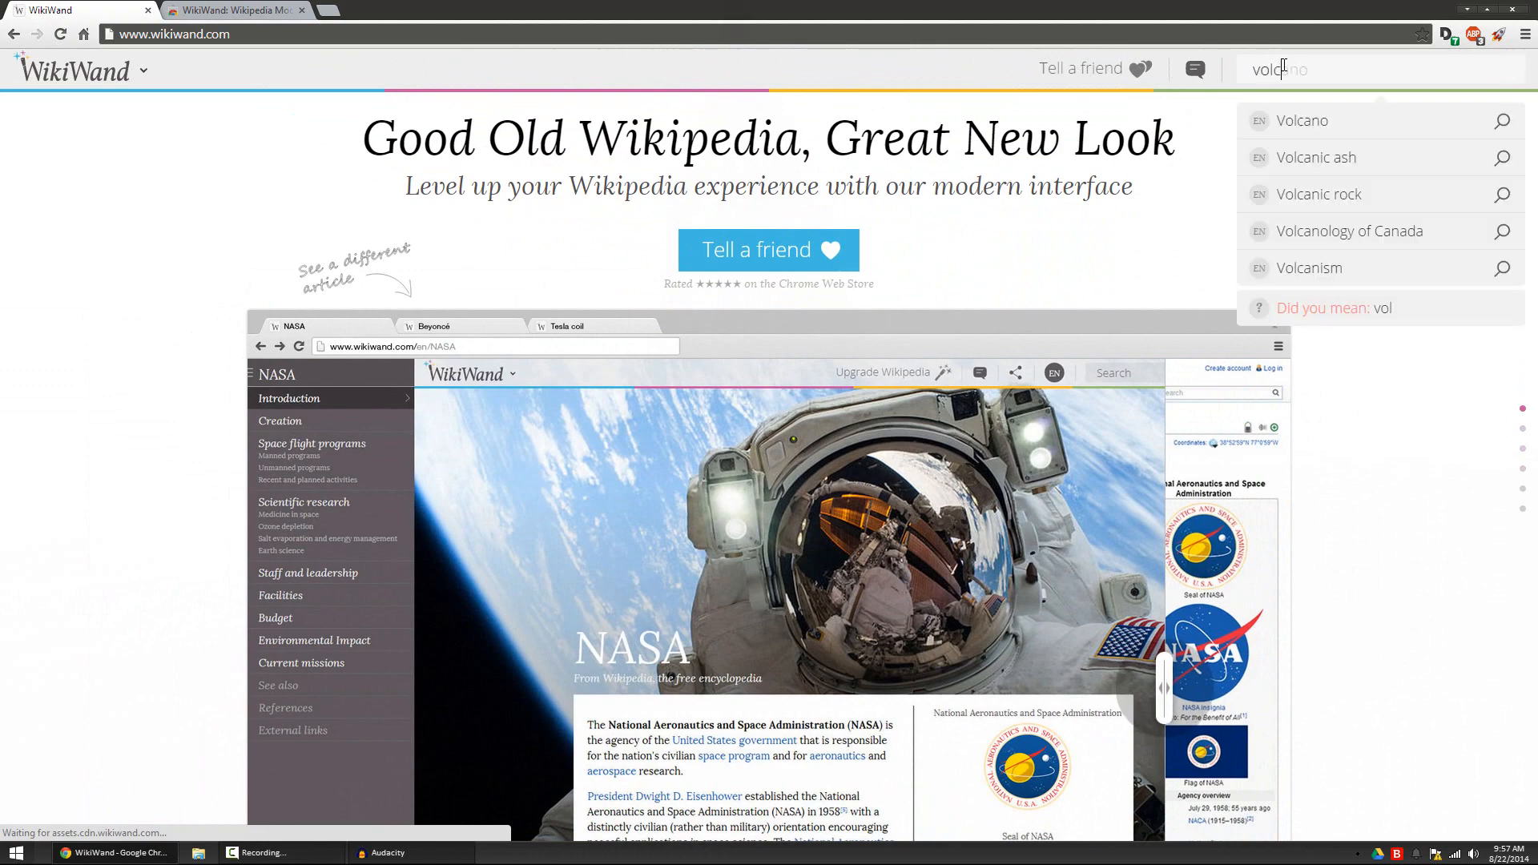
click(1305, 120)
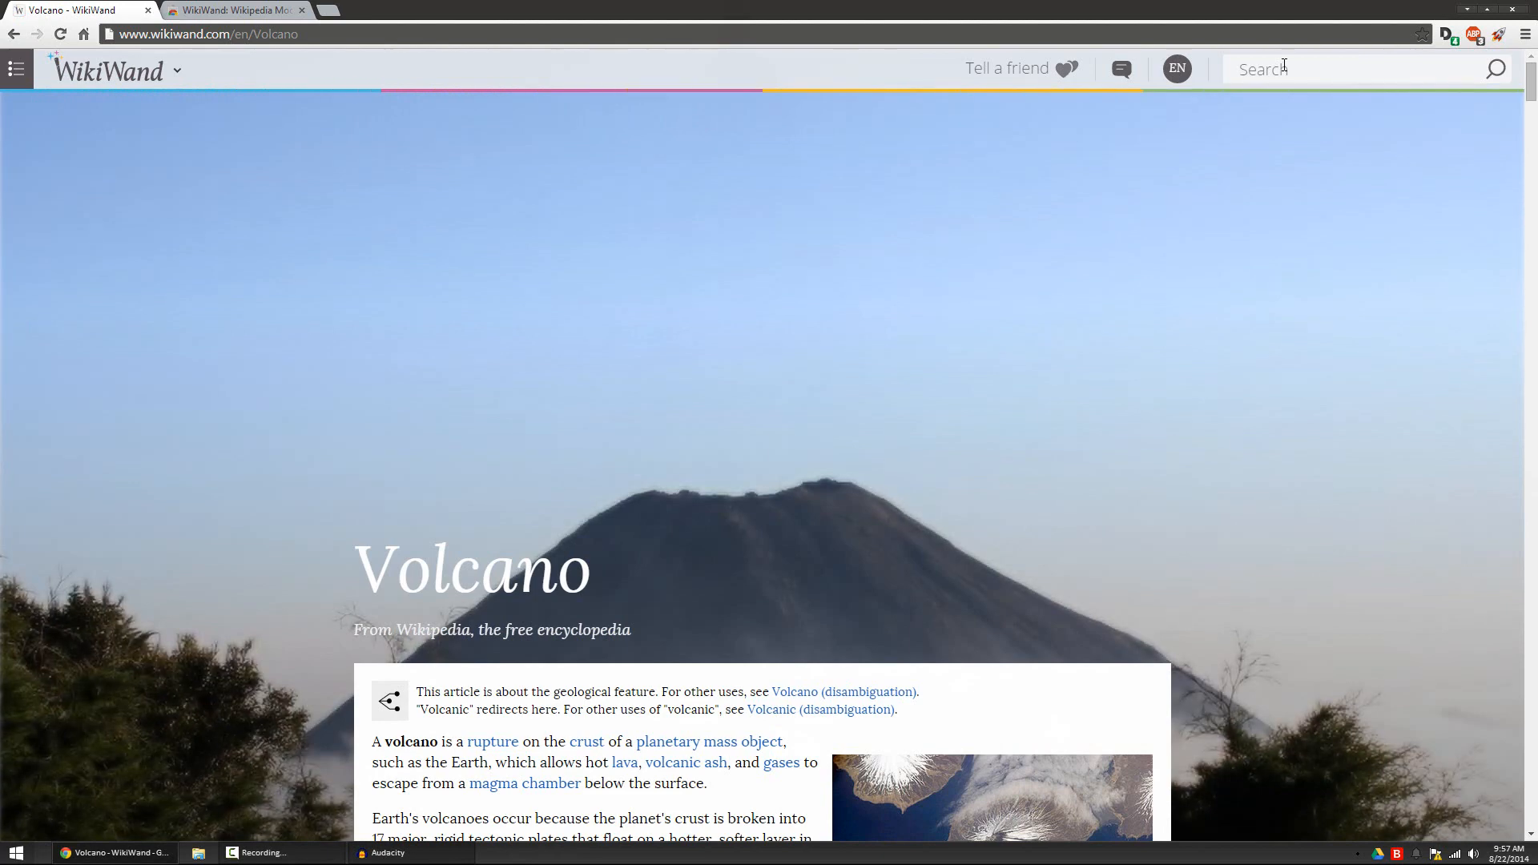
mouse_move(209, 171)
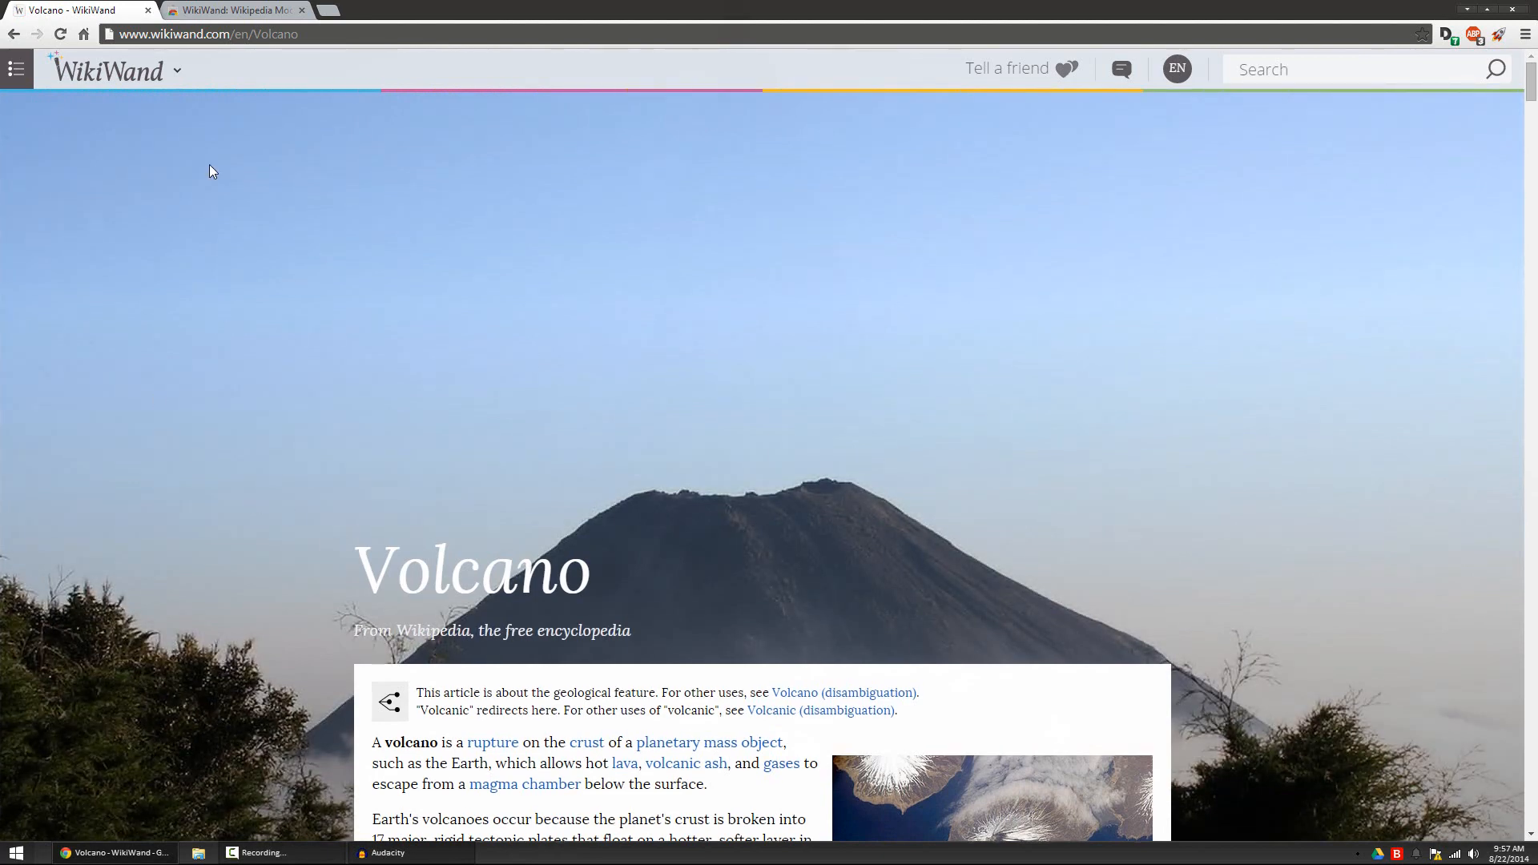
scroll(down, 3)
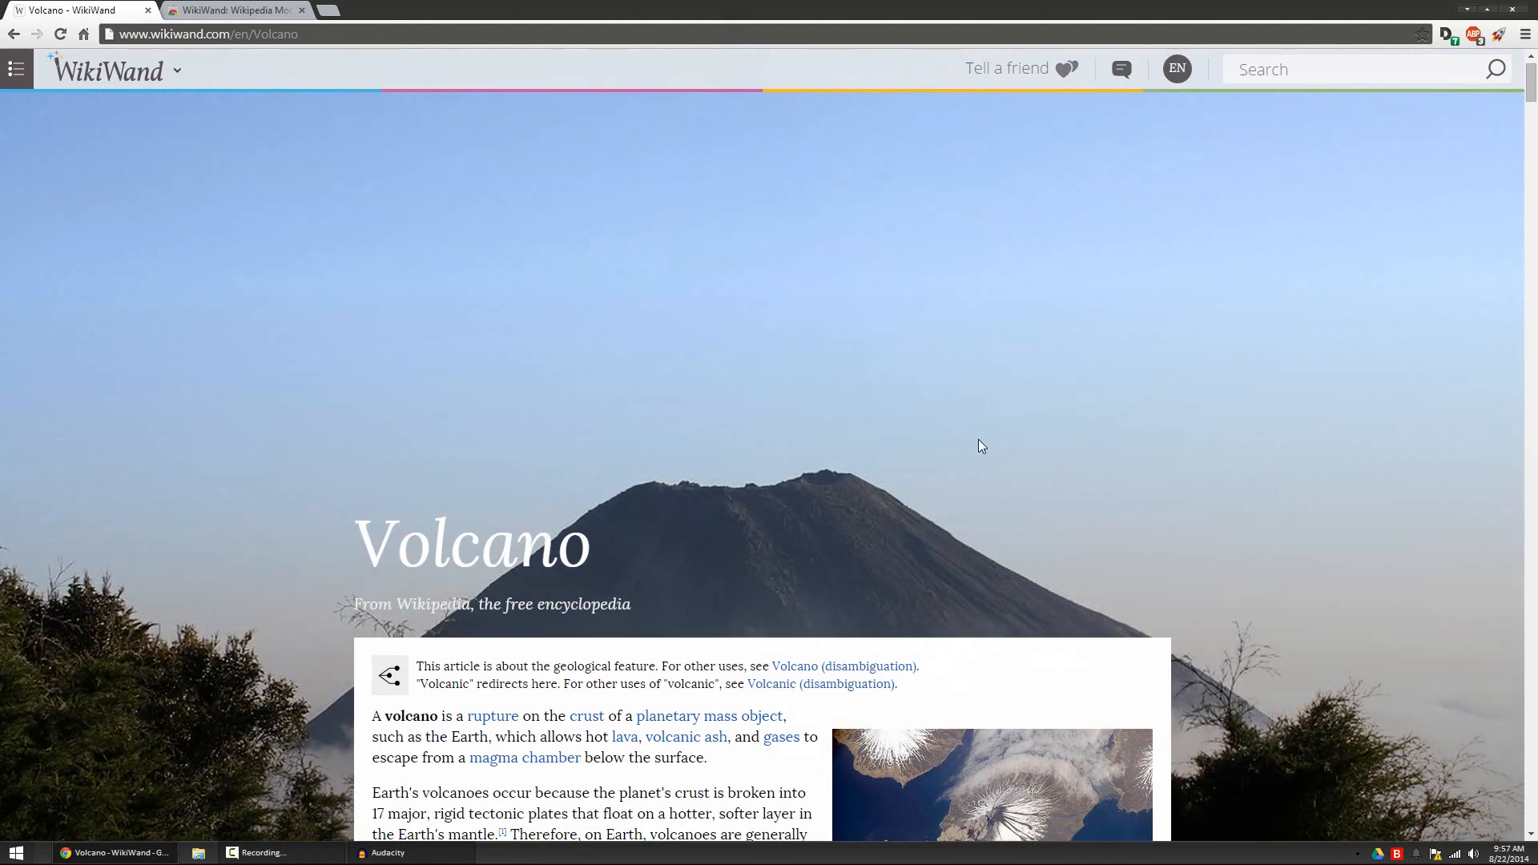
scroll(down, 3)
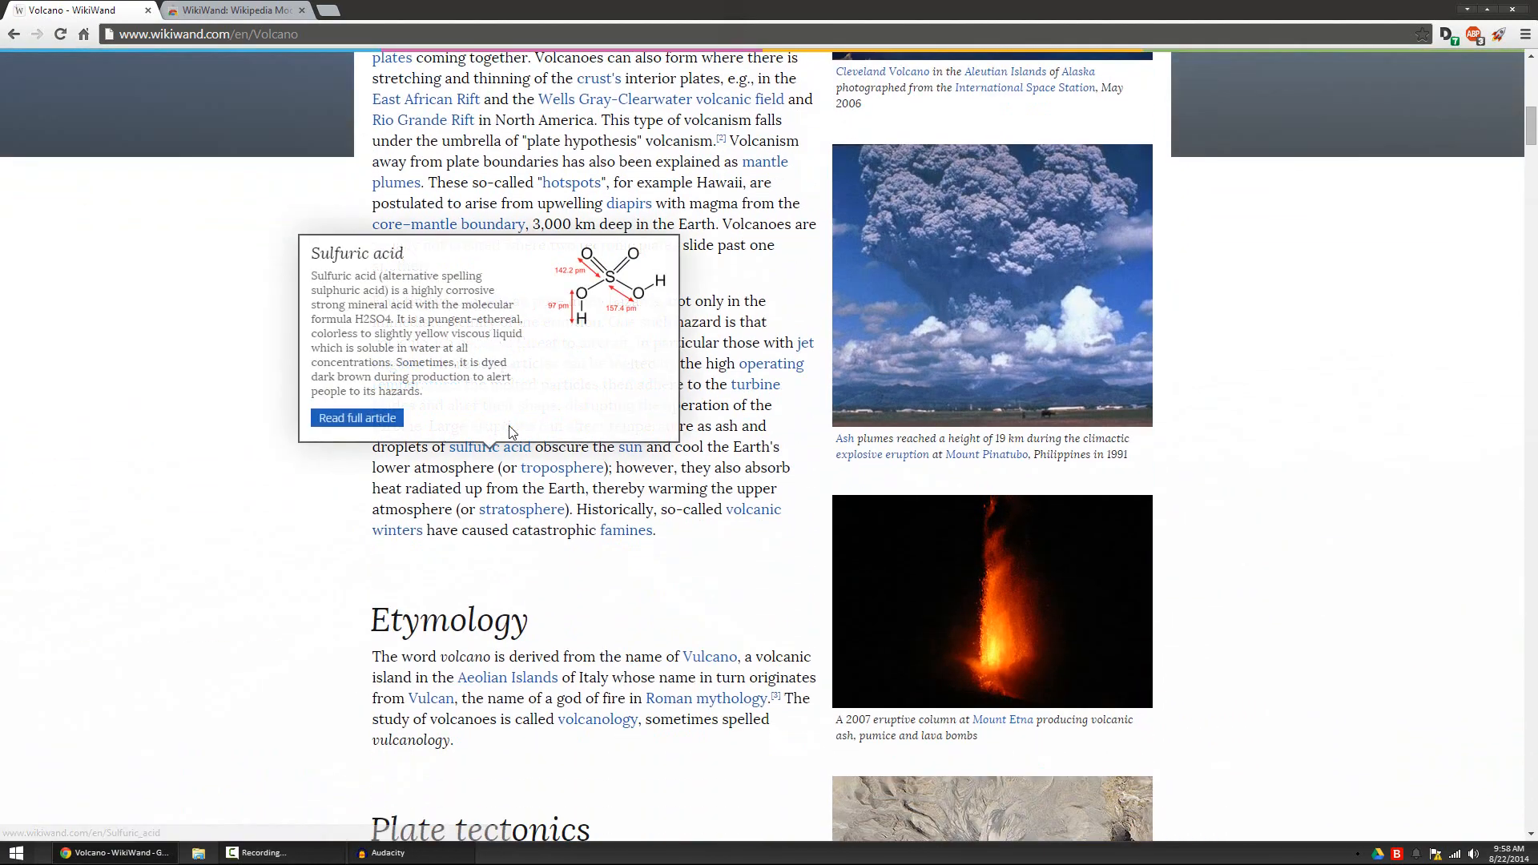
mouse_move(142, 443)
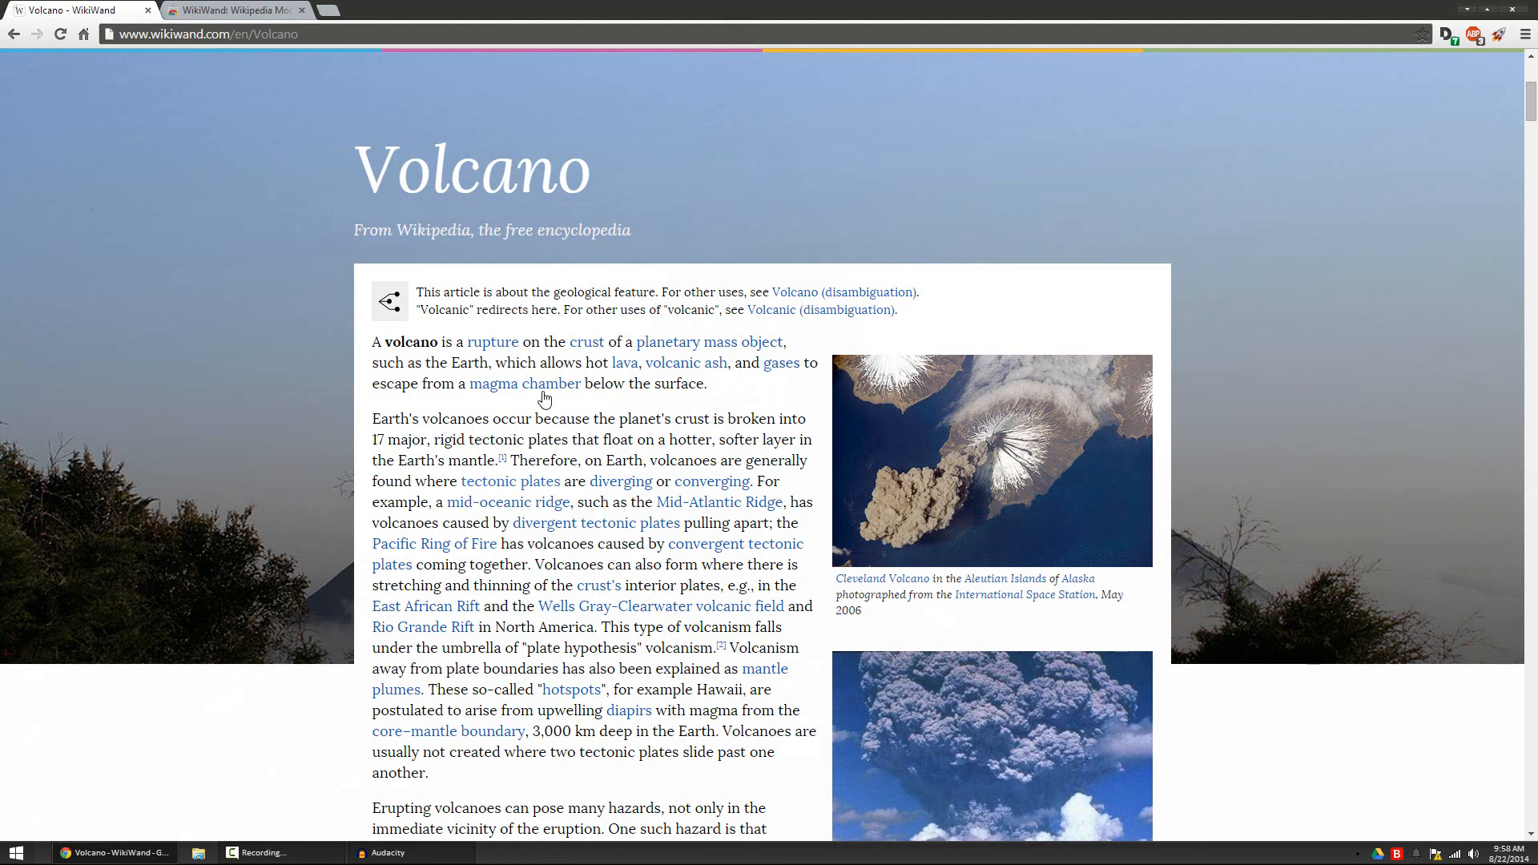
mouse_move(524, 383)
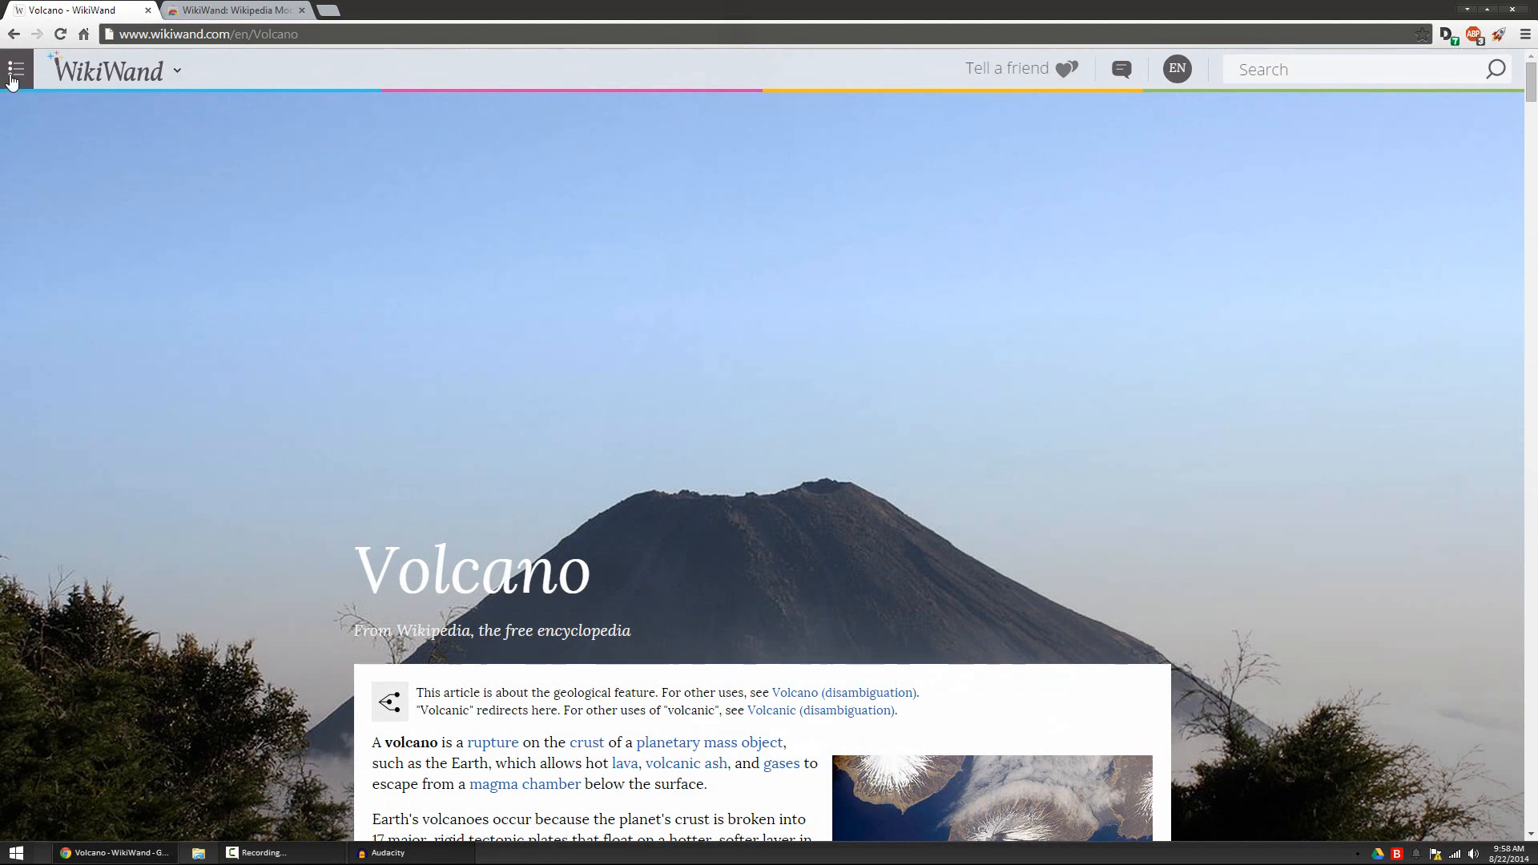
Show the Volcano article's table of contents and scroll down the article
click(14, 70)
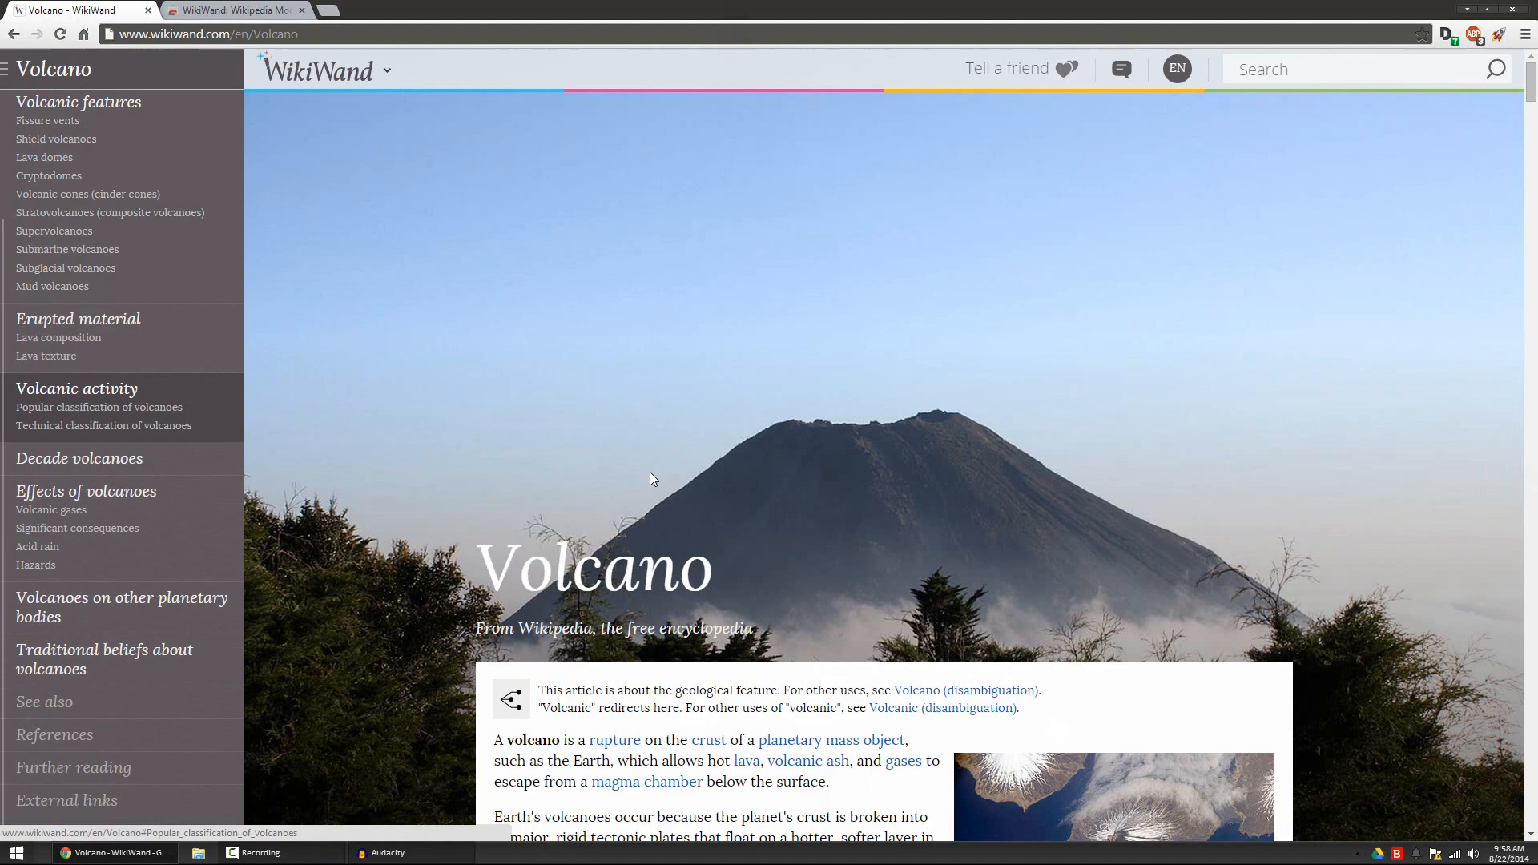
scroll(down, 3)
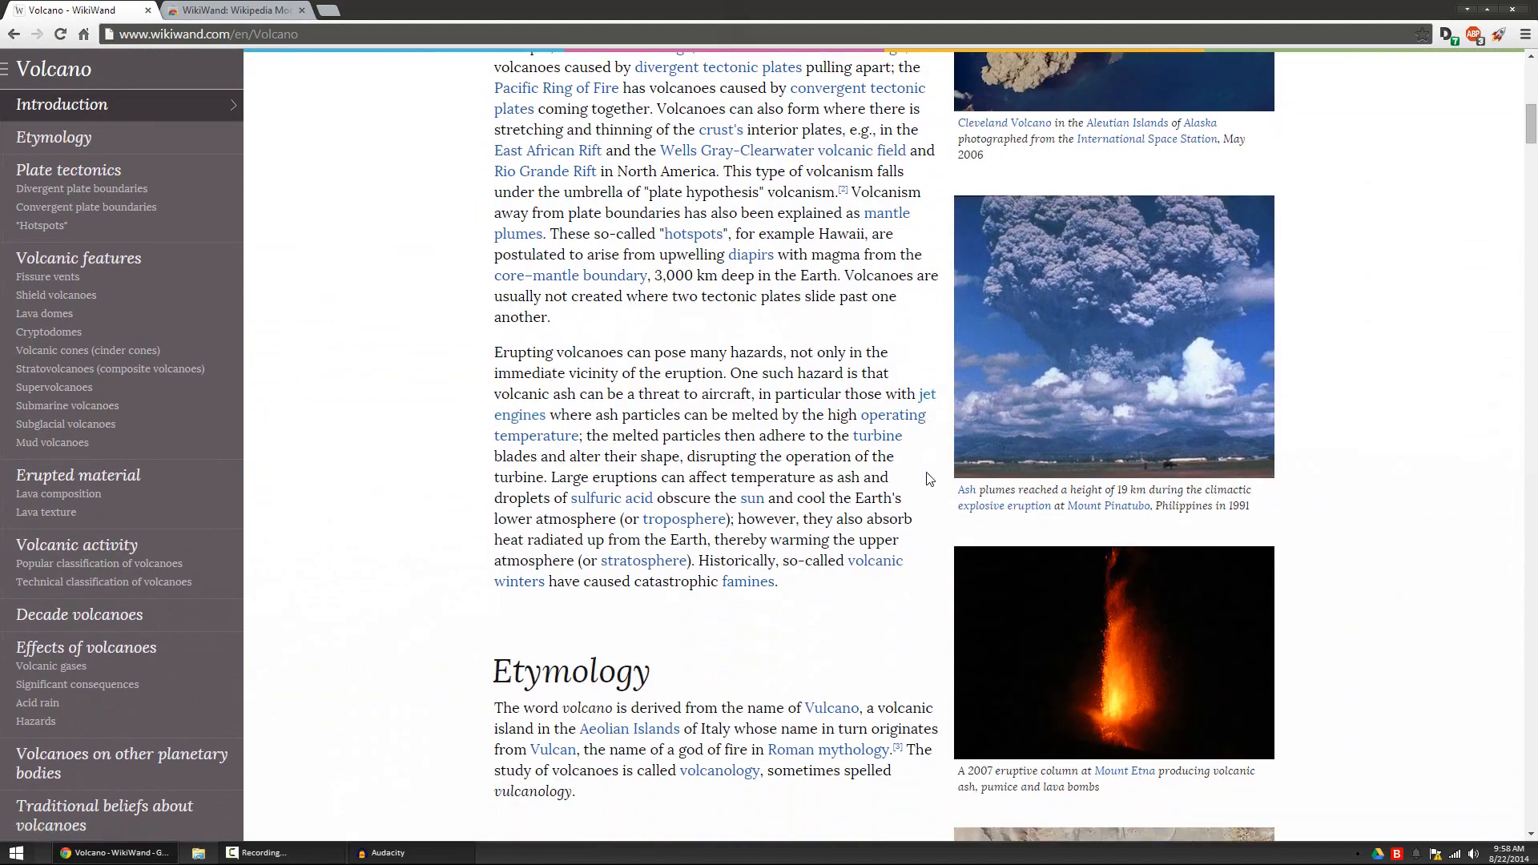
scroll(down, 3)
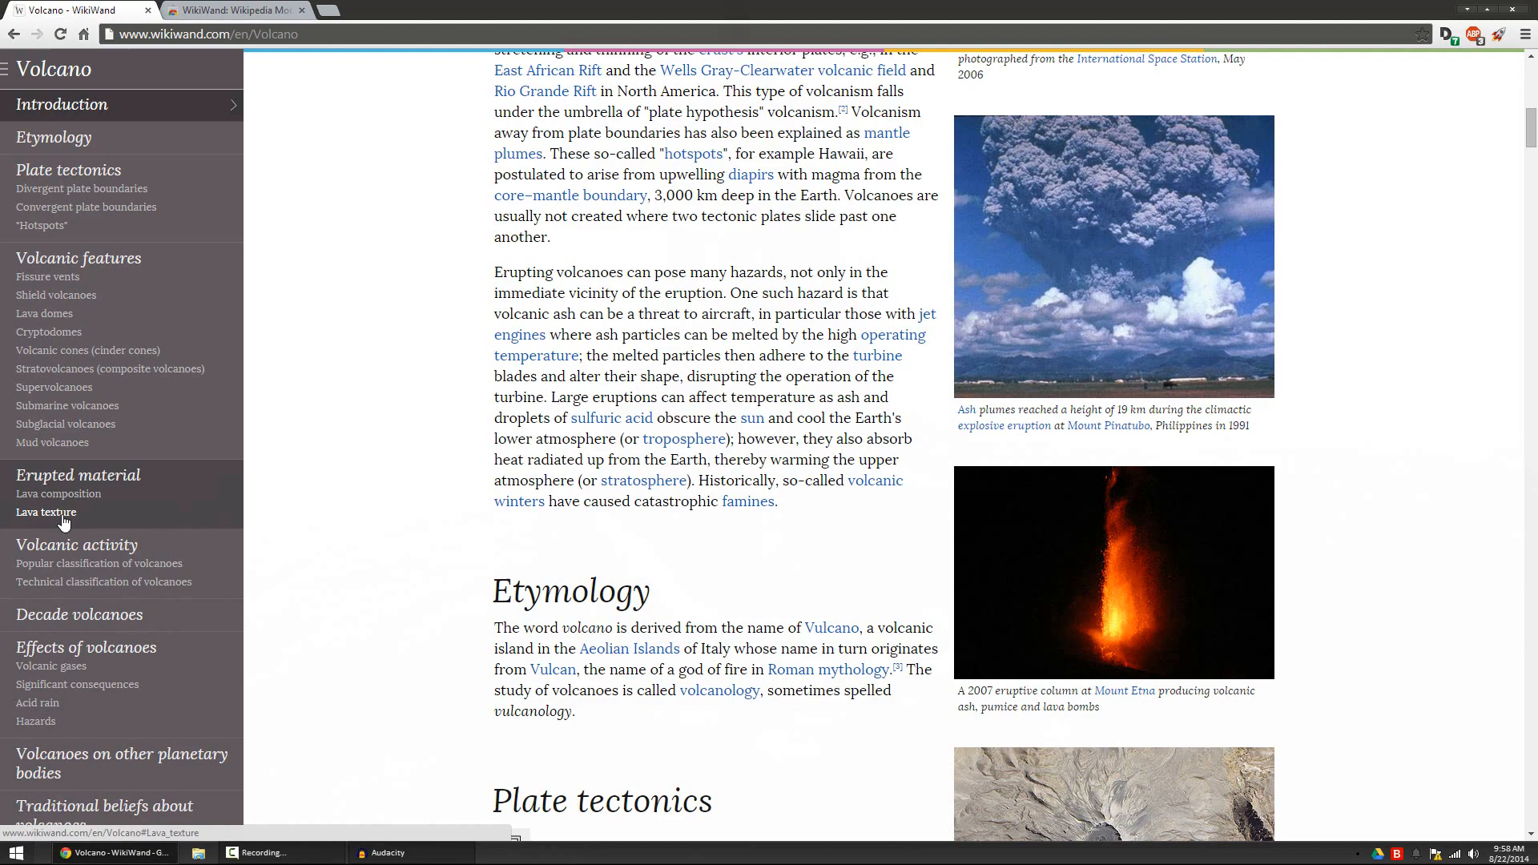
Jump to the Lava texture section, scroll through it, and search for 'google'
click(45, 511)
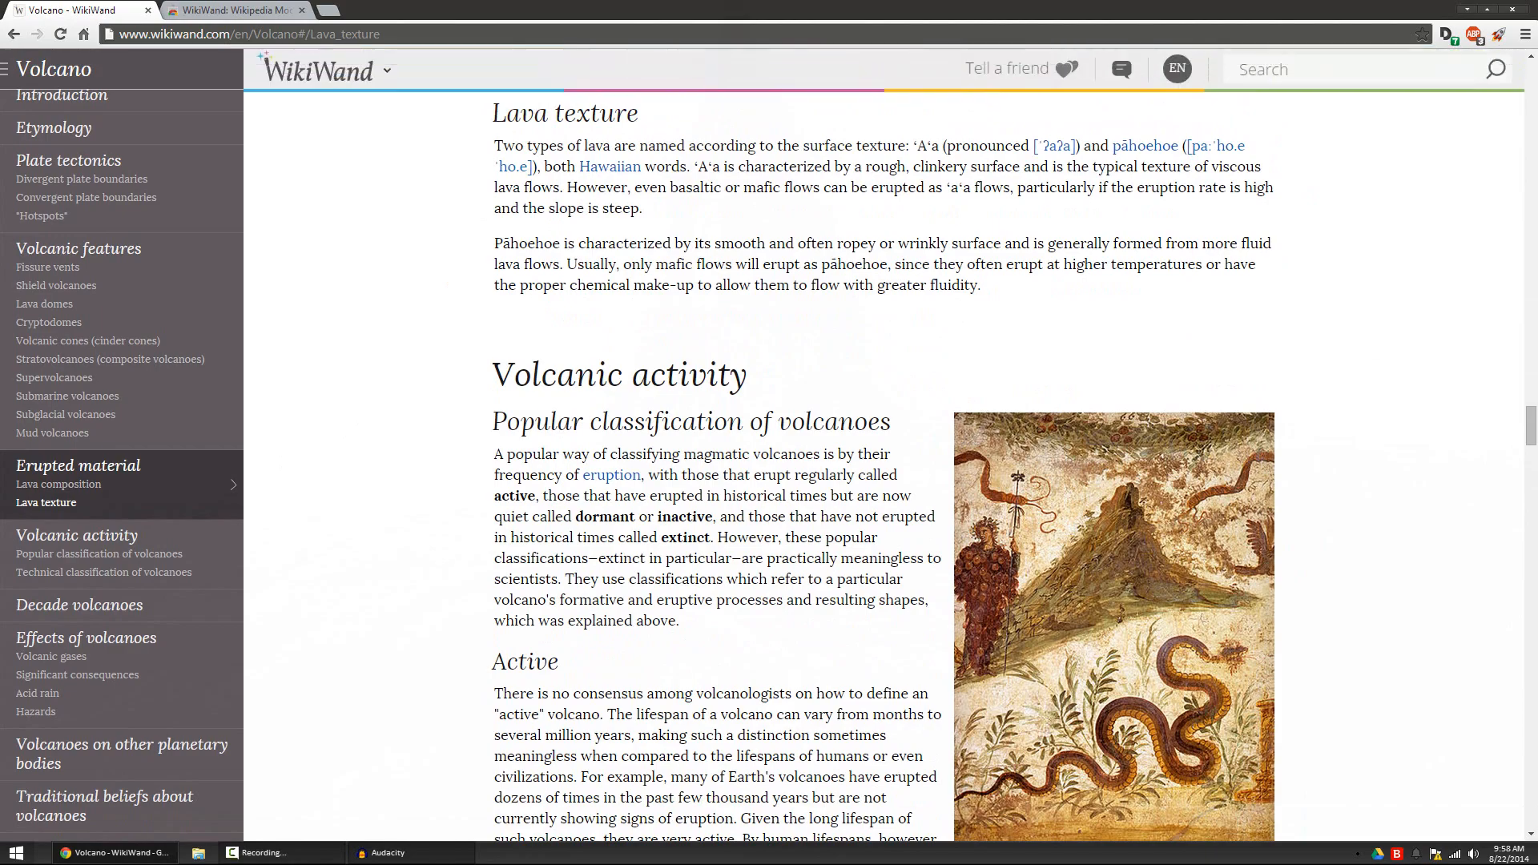
scroll(down, 3)
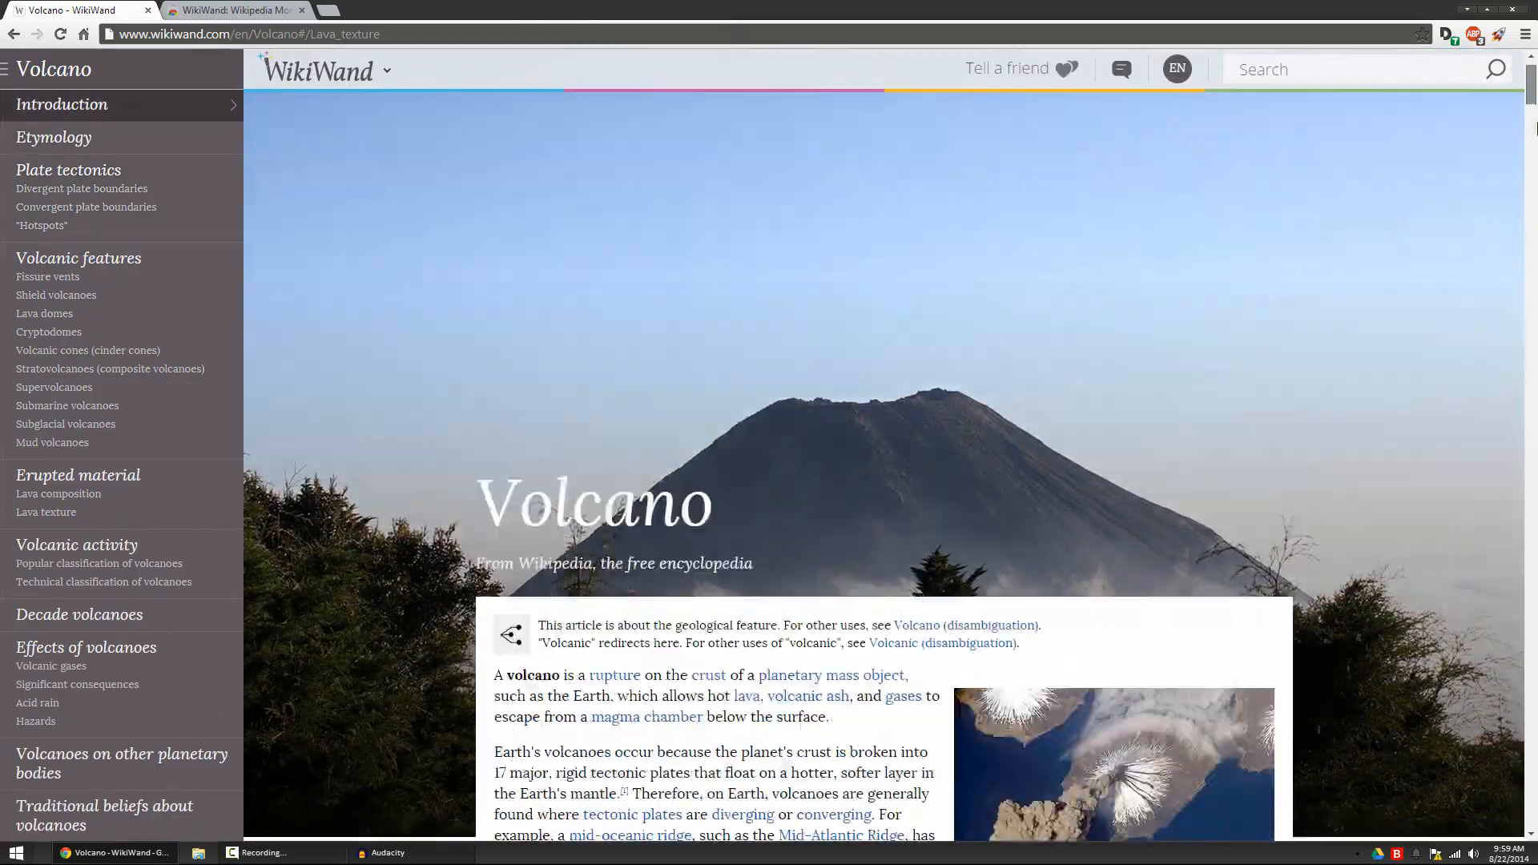
scroll(down, 3)
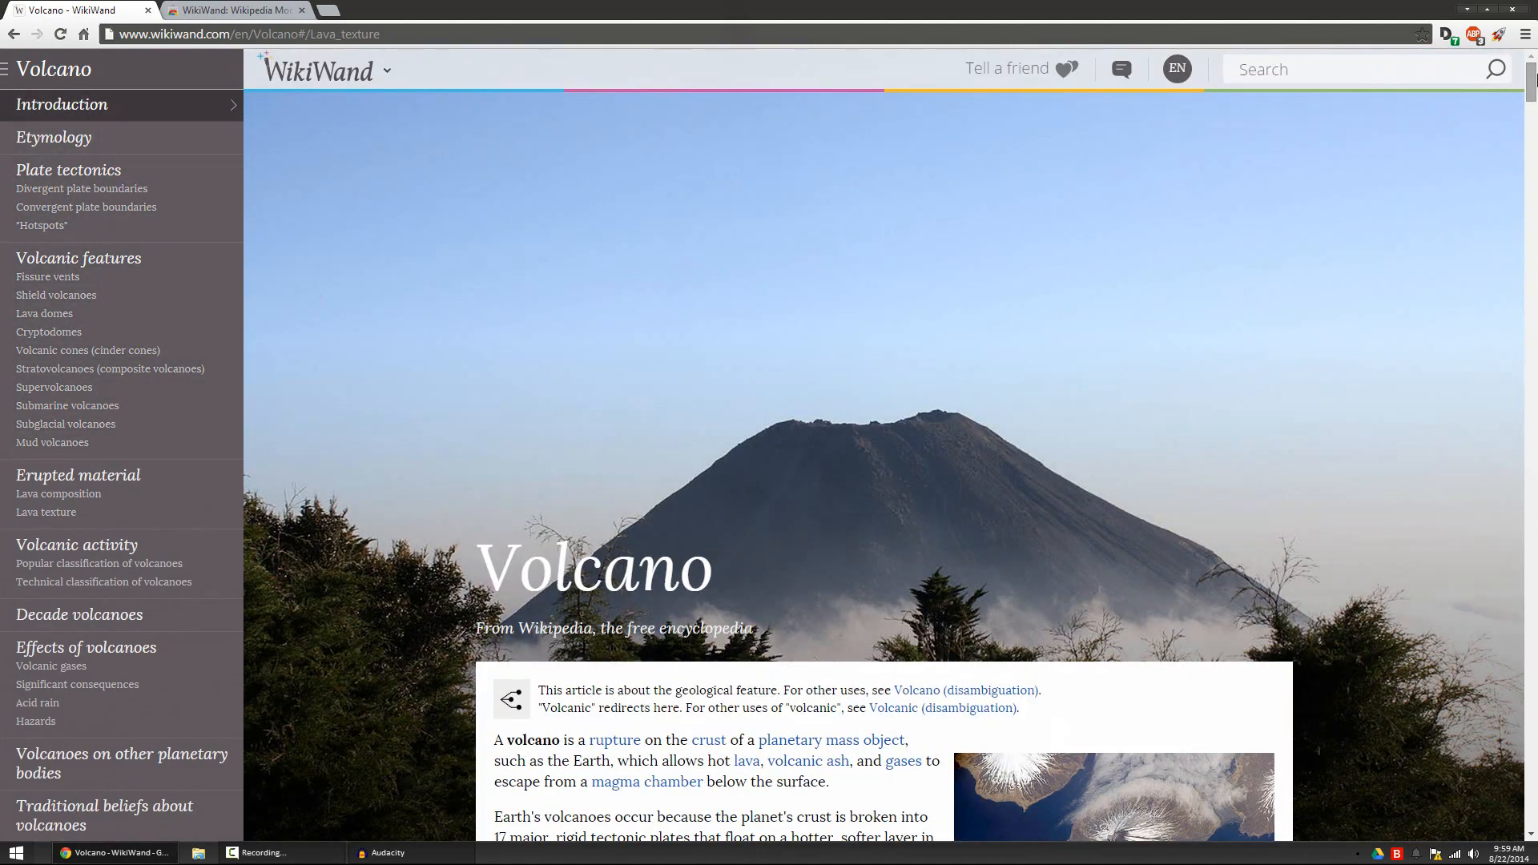
mouse_move(452, 367)
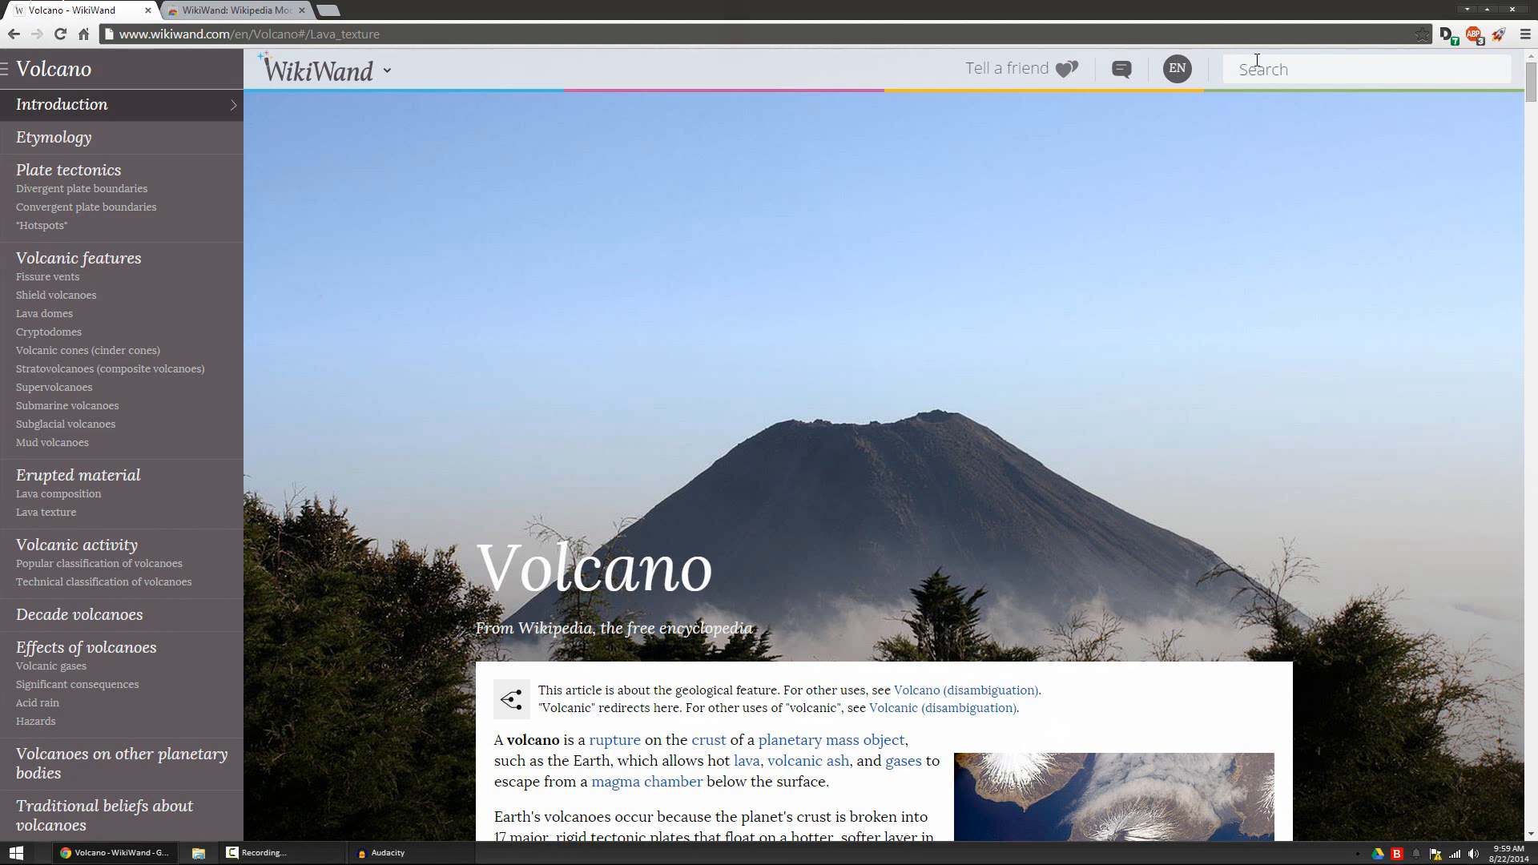
text(google)
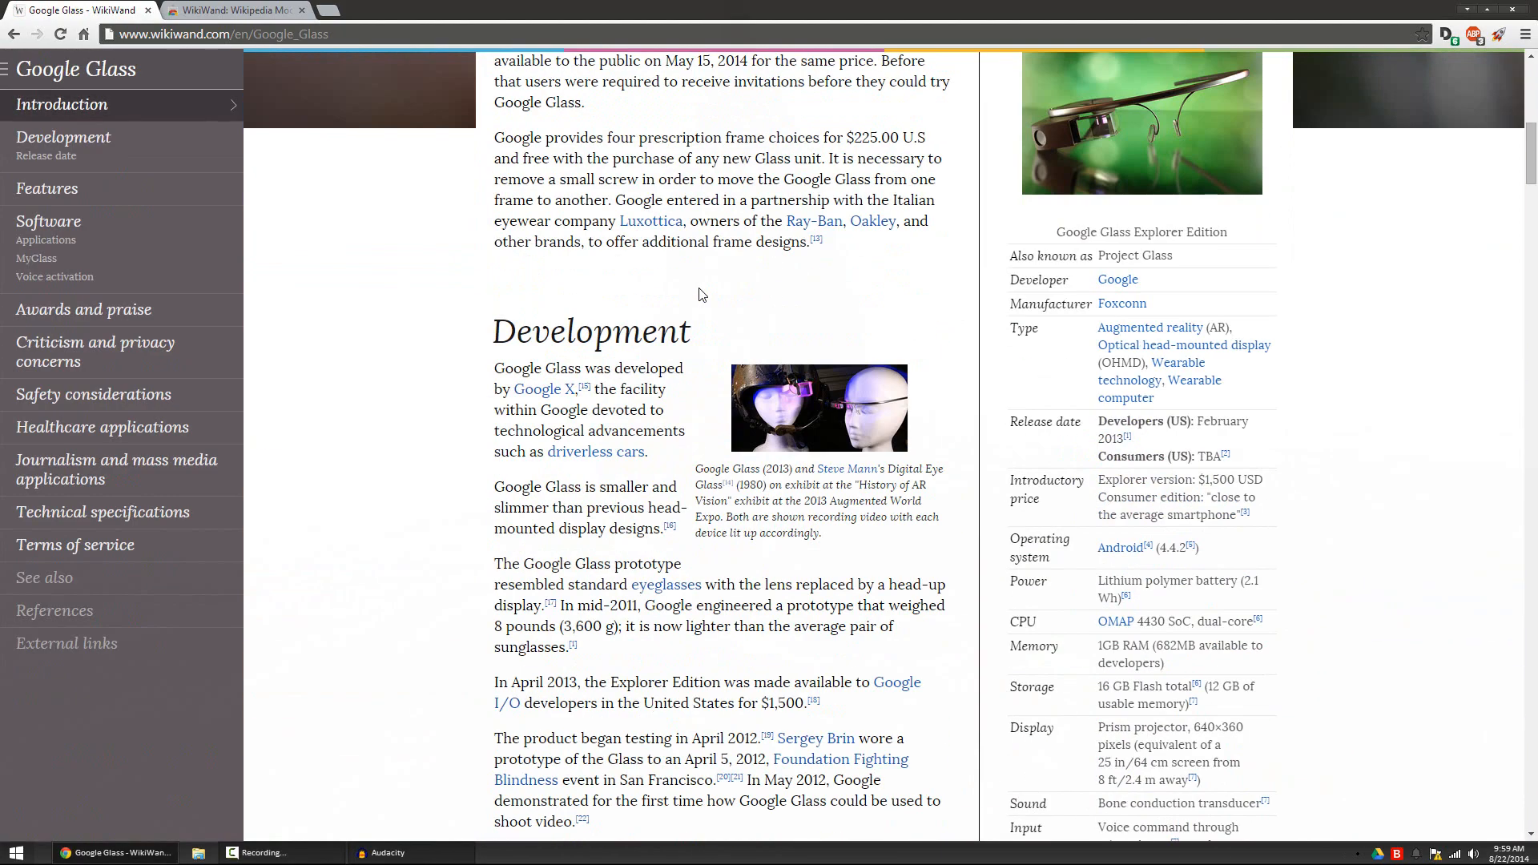
Scroll the Google Glass article back up to its cover photo and title
scroll(up, 3)
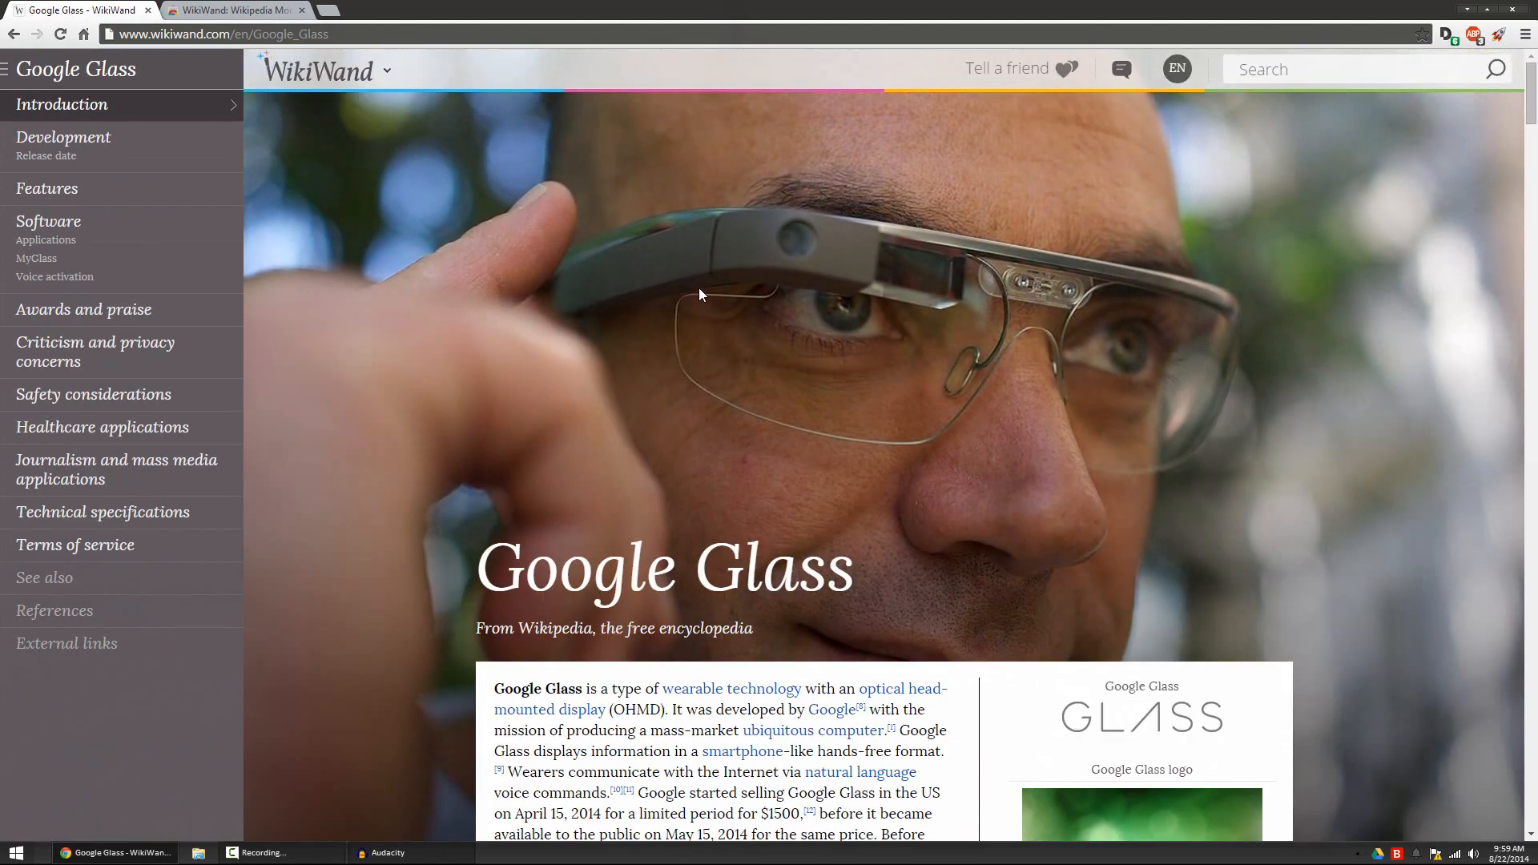
mouse_move(471, 223)
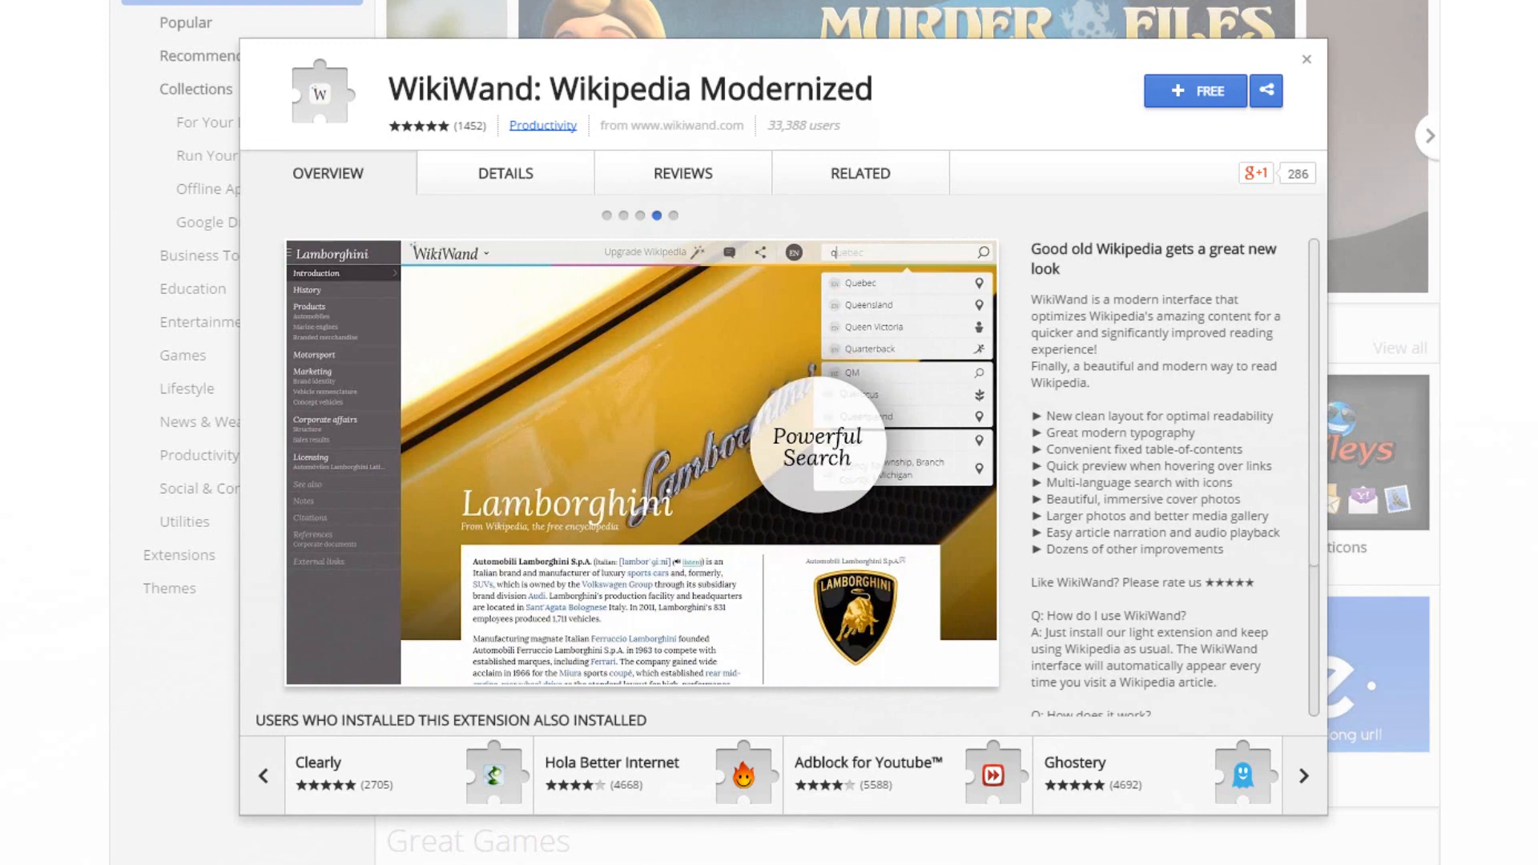
Install the WikiWand: Wikipedia Modernized extension with + FREE and confirm Add
click(1194, 91)
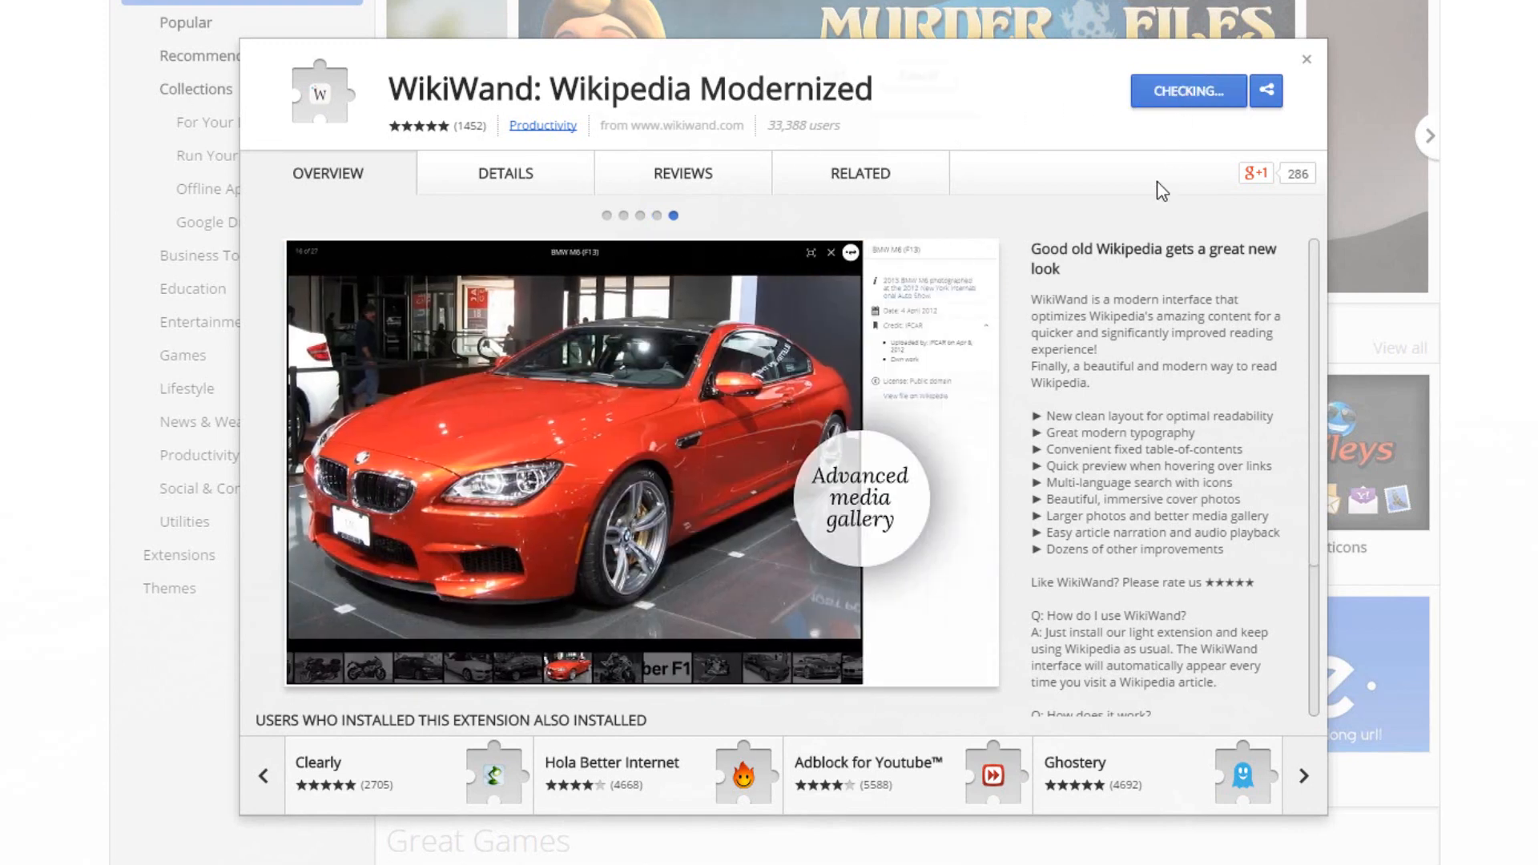
click(1187, 90)
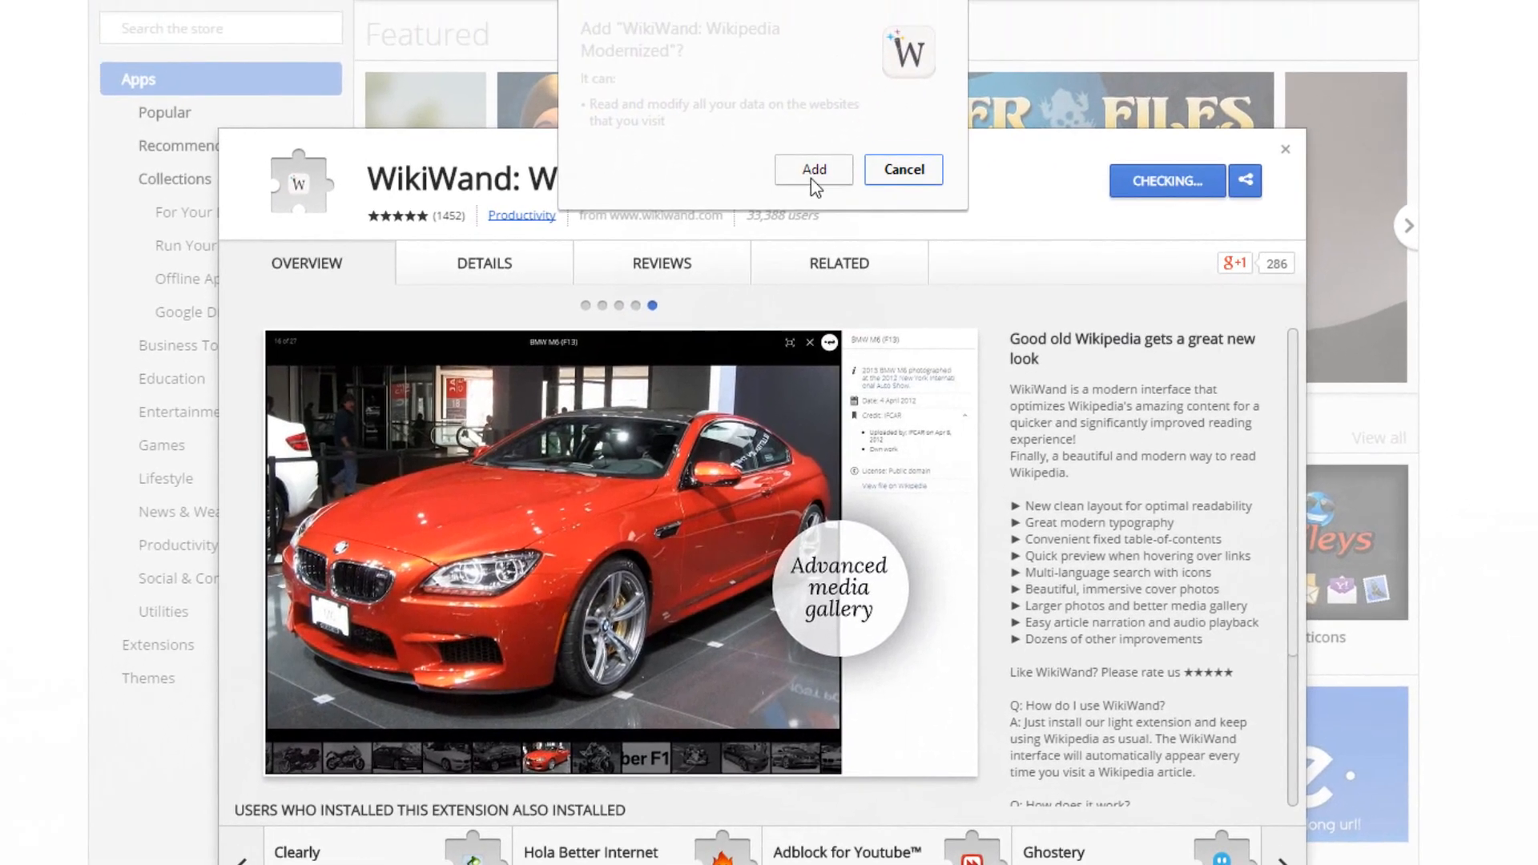
click(812, 169)
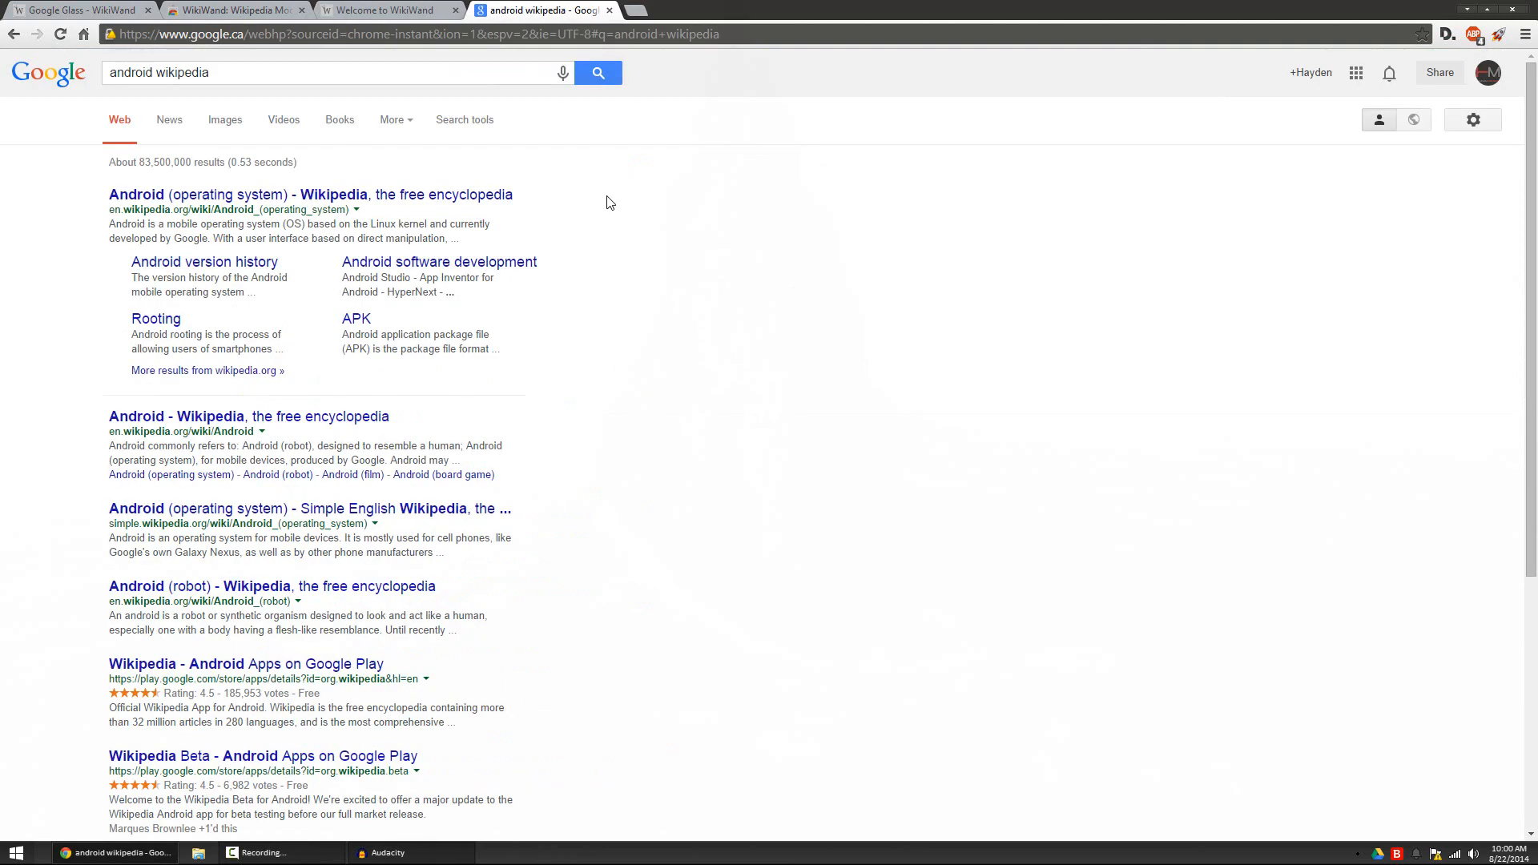
mouse_move(194, 223)
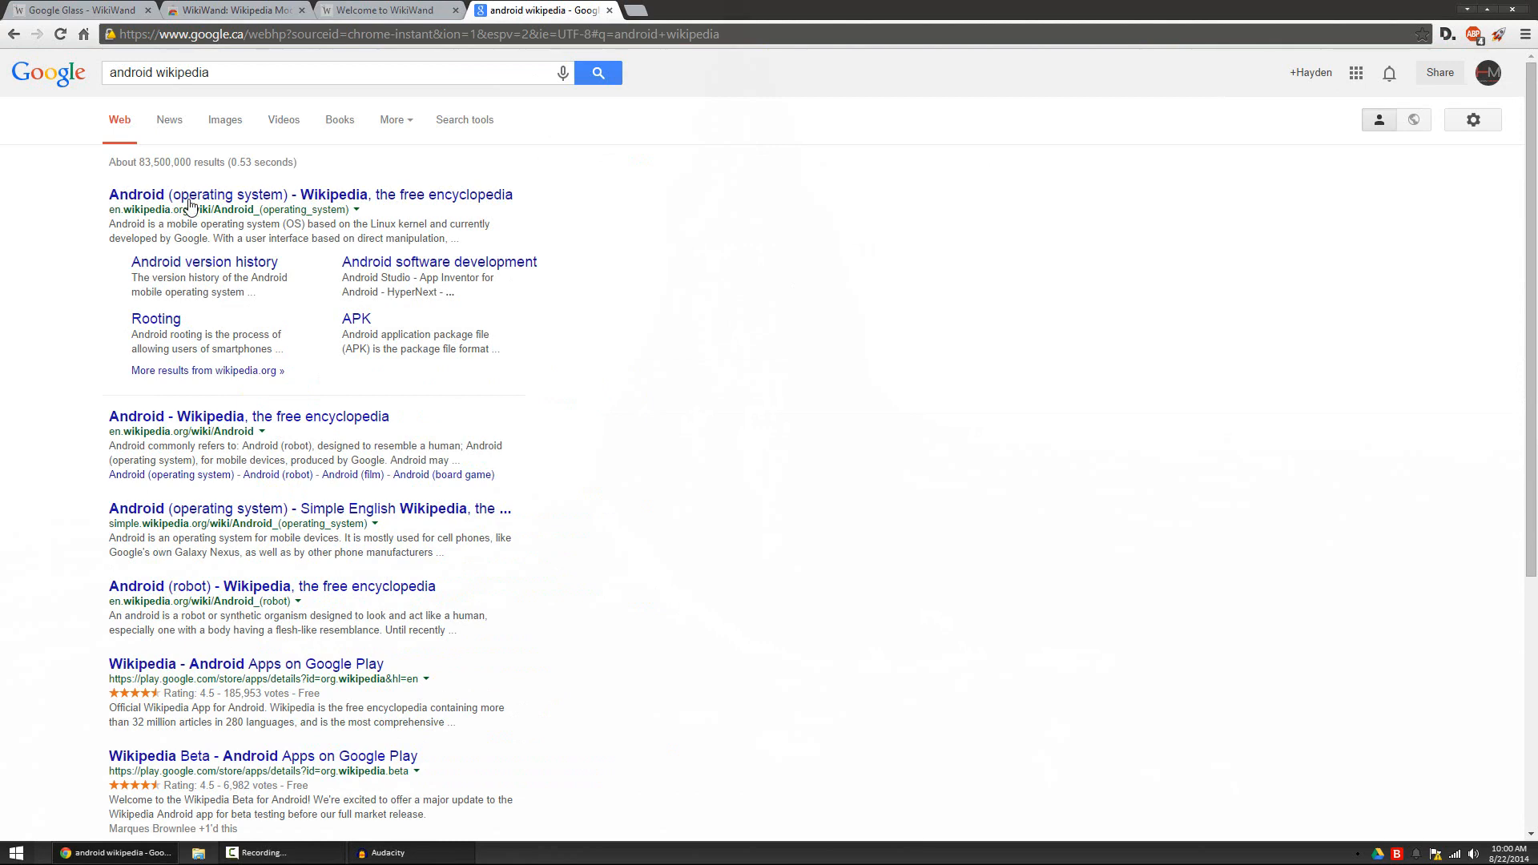
Open the 'Android (operating system) - Wikipedia' result from Google
click(263, 194)
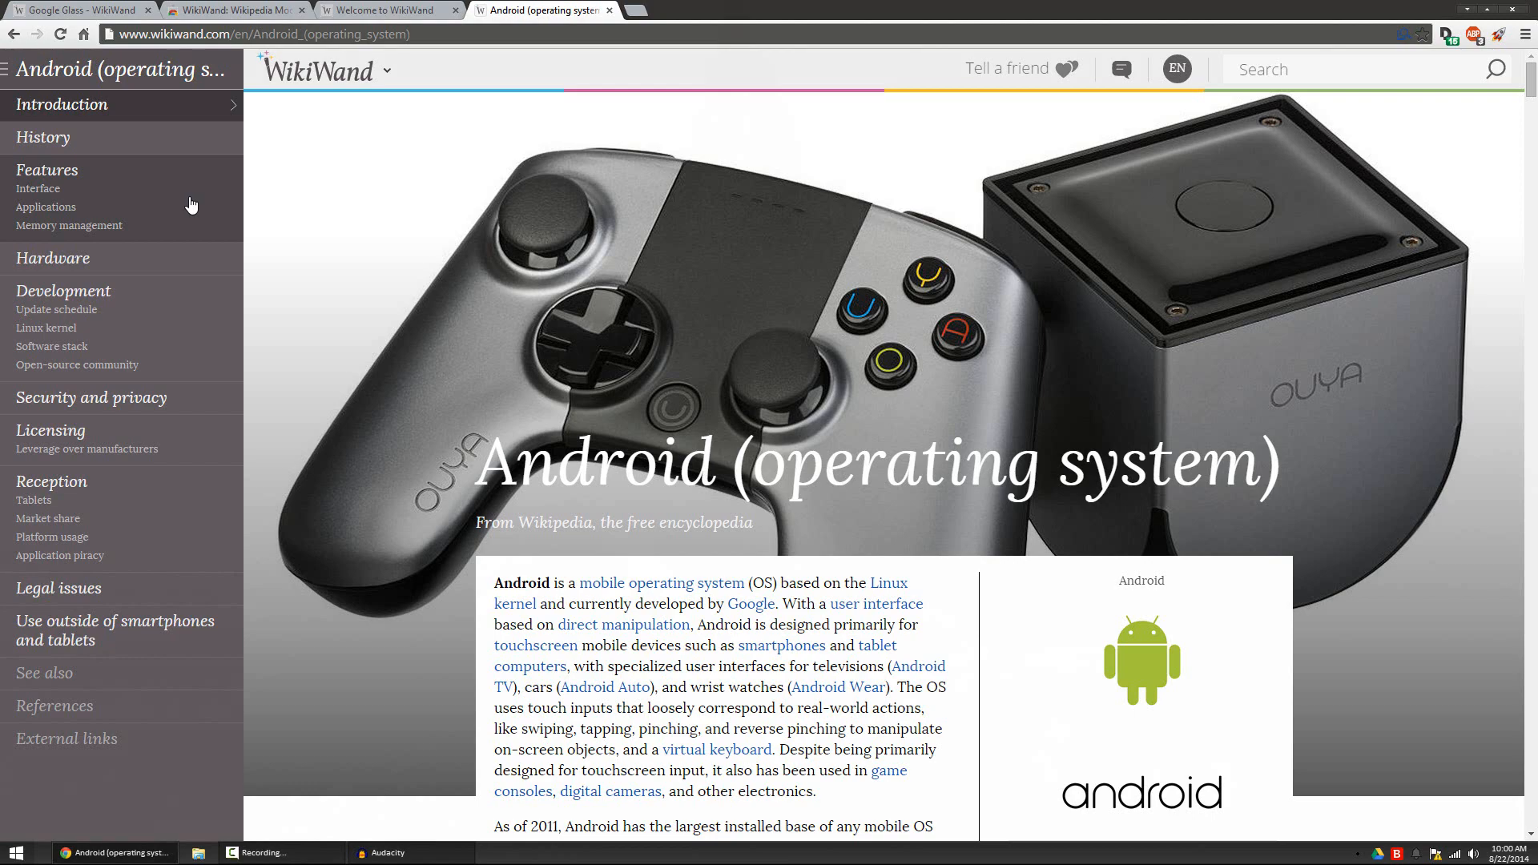
Scroll down through the Android article in WikiWand's layout
scroll(down, 3)
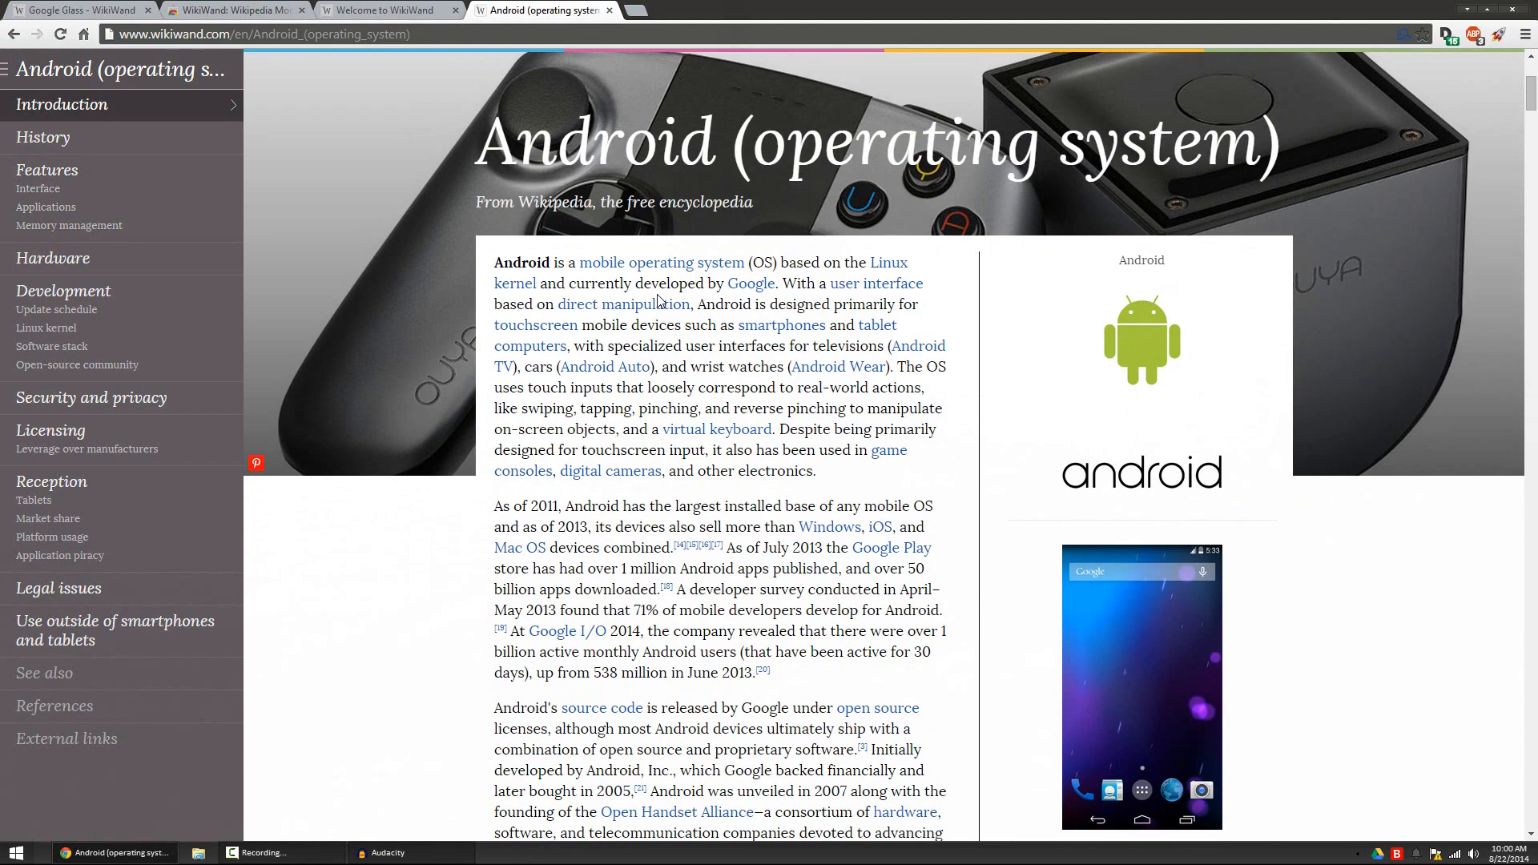
scroll(down, 3)
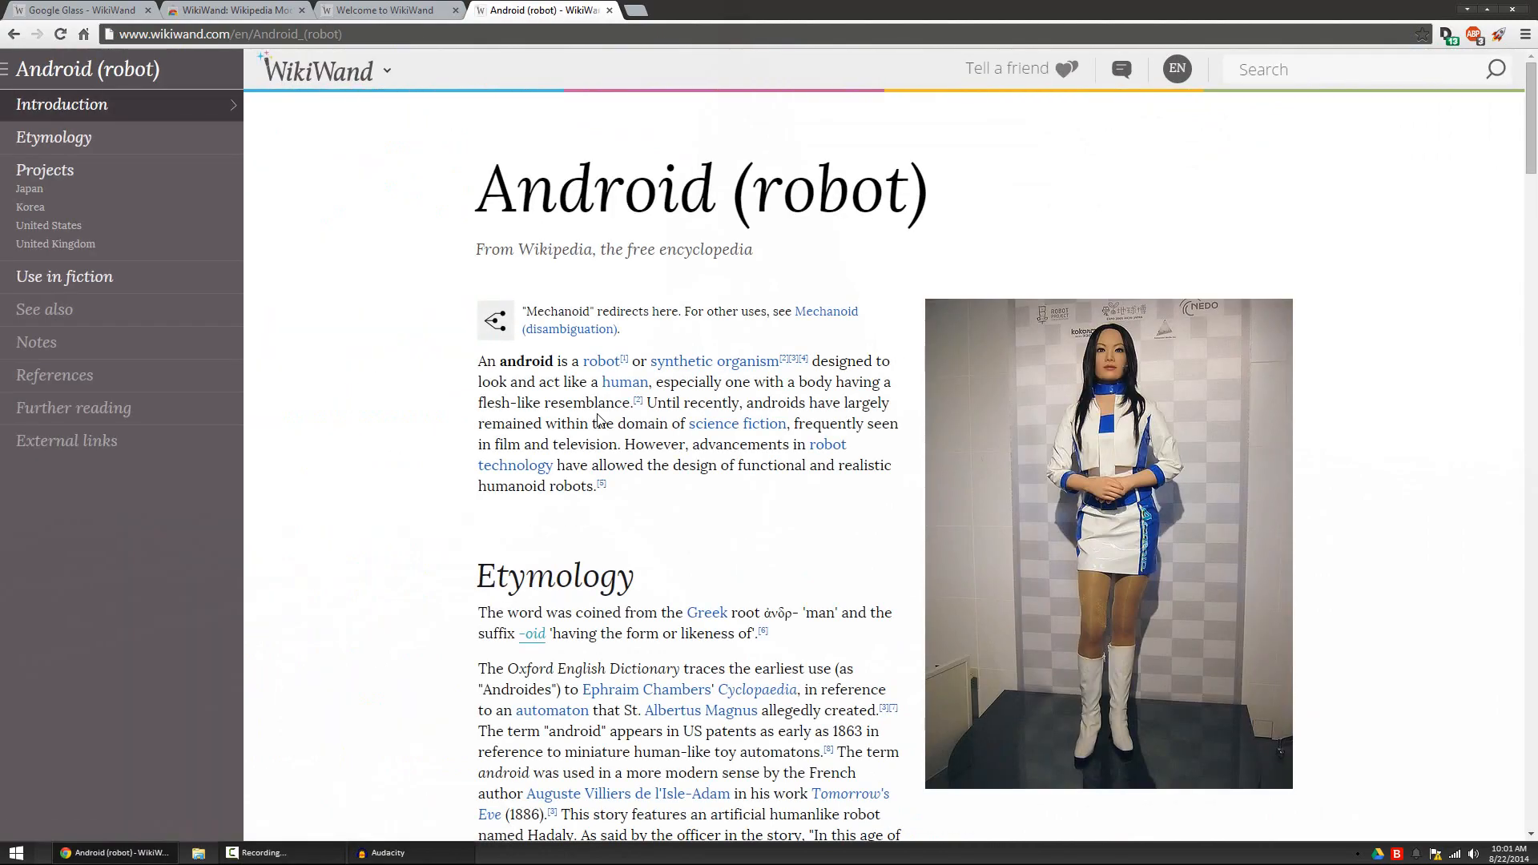
scroll(down, 3)
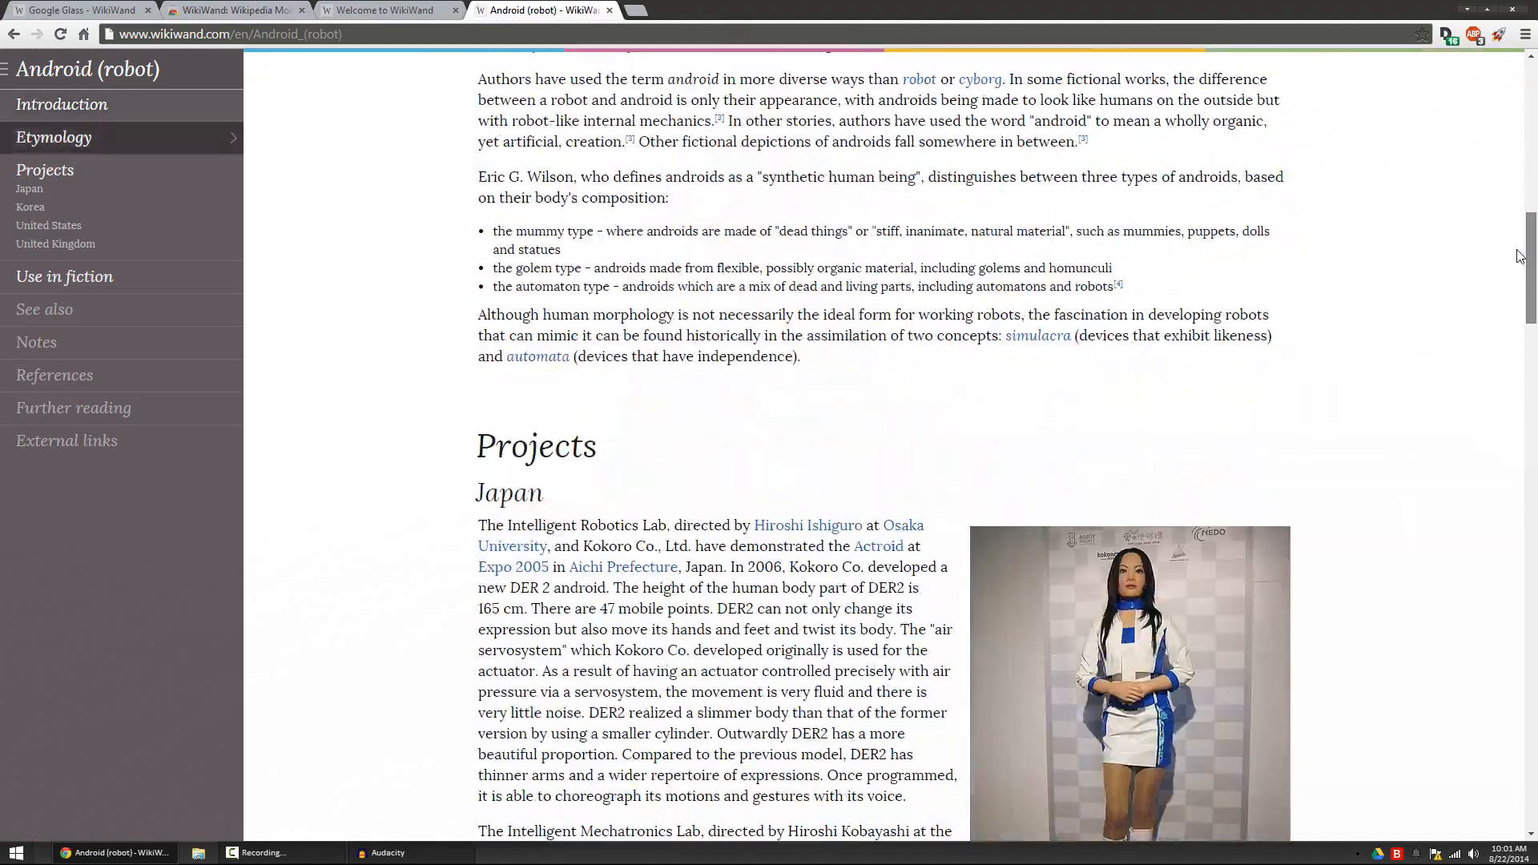
scroll(down, 3)
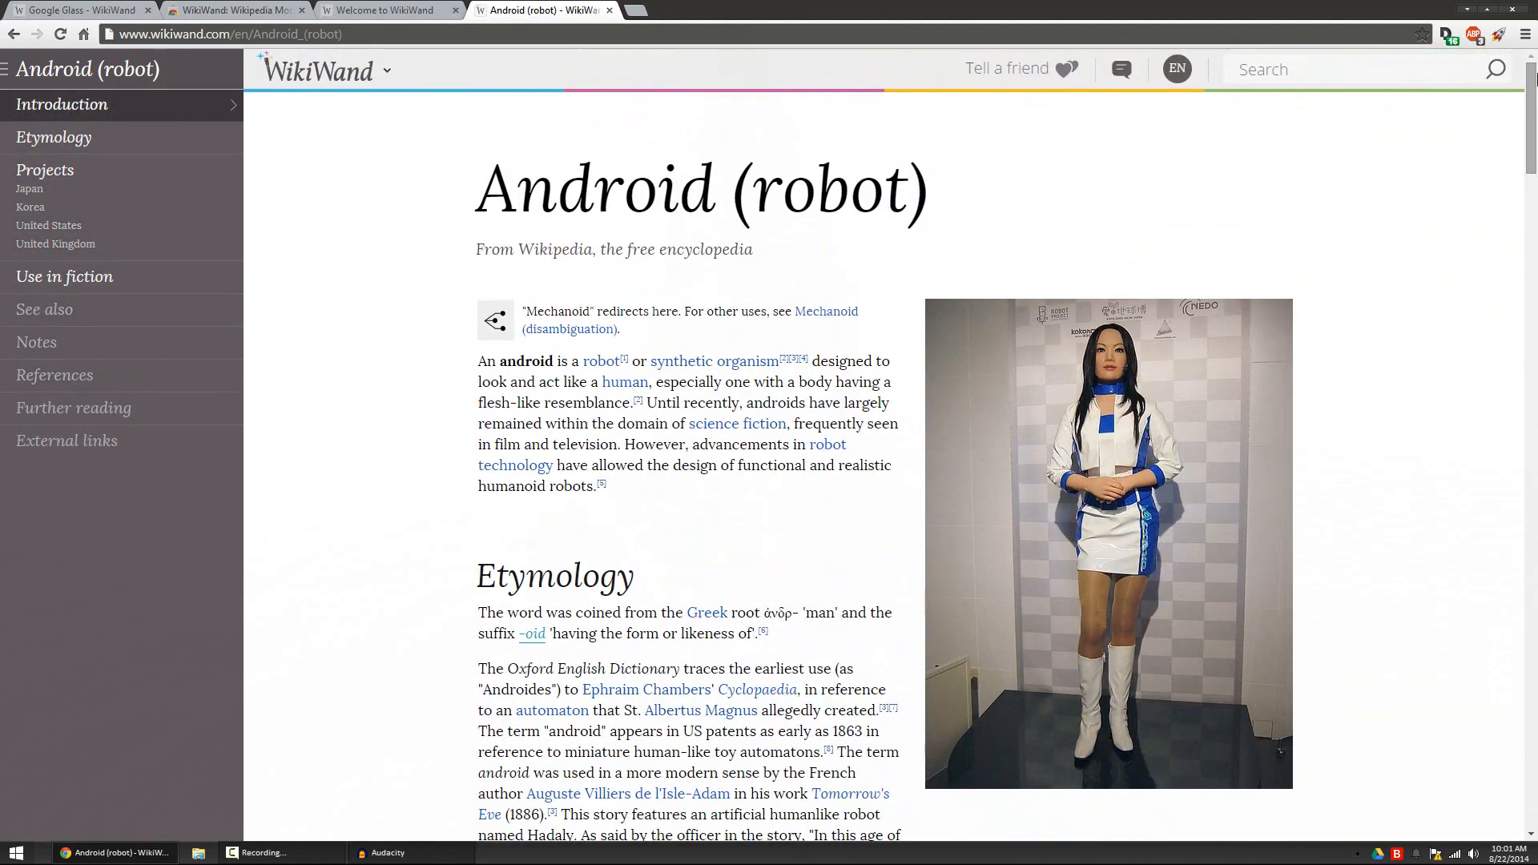
mouse_move(158, 80)
text(android wikipedia)
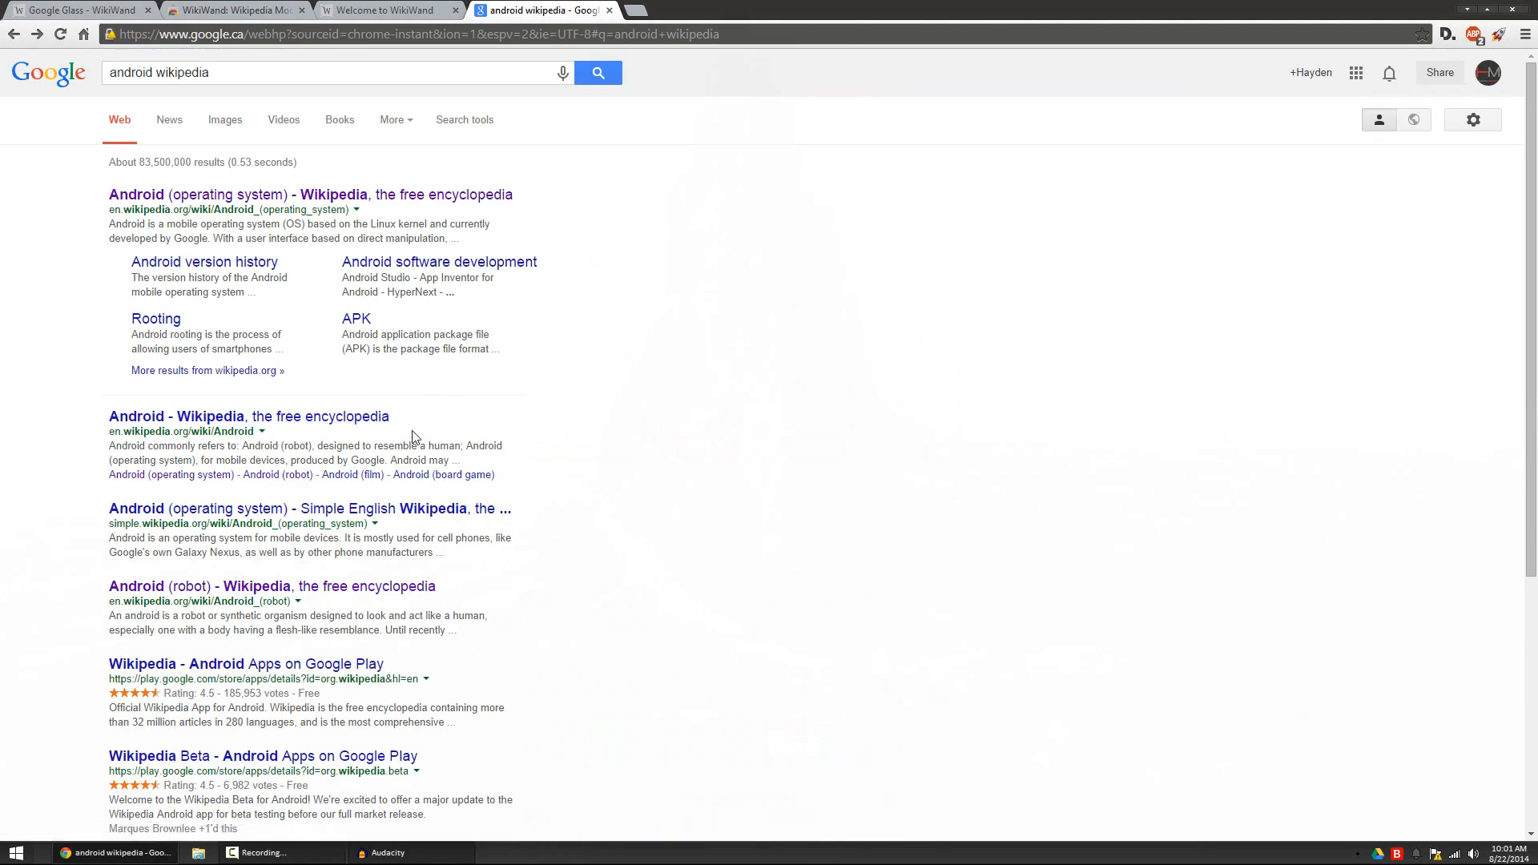
Click the Google logo to return to the Google Canada home page
click(249, 416)
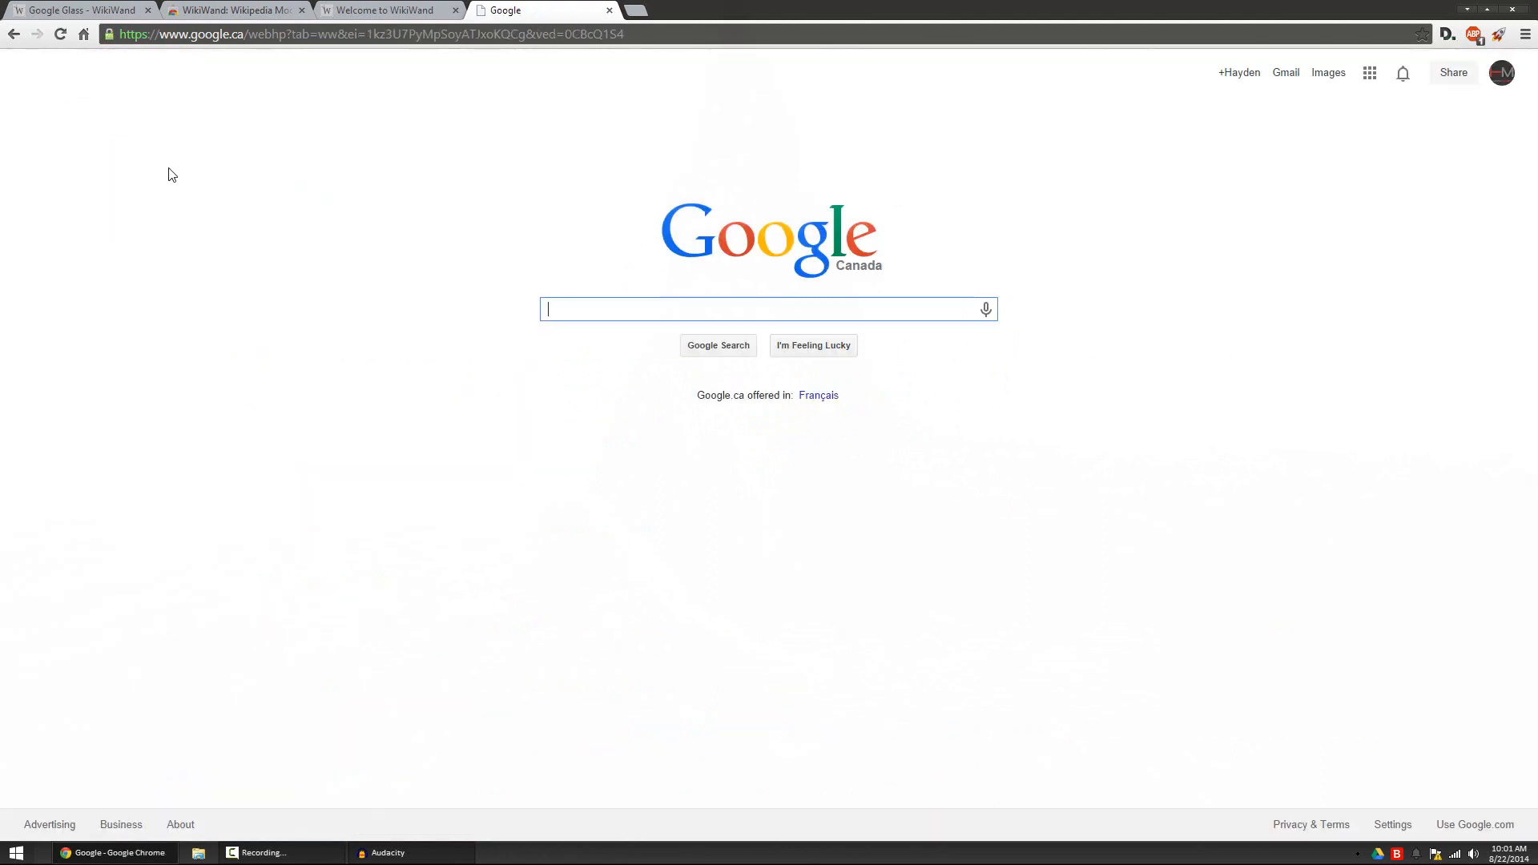
mouse_move(219, 208)
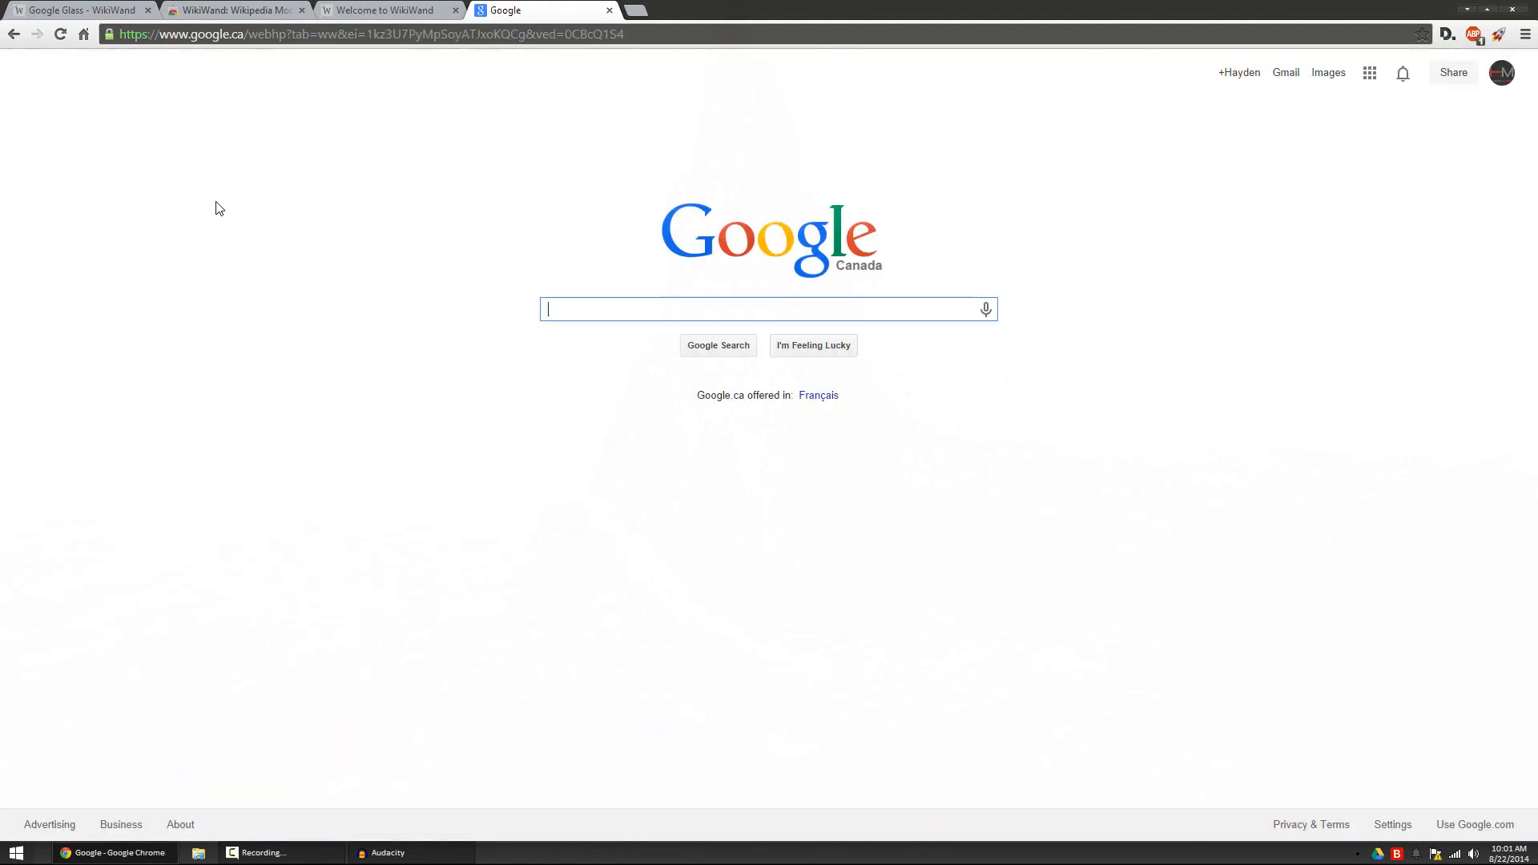